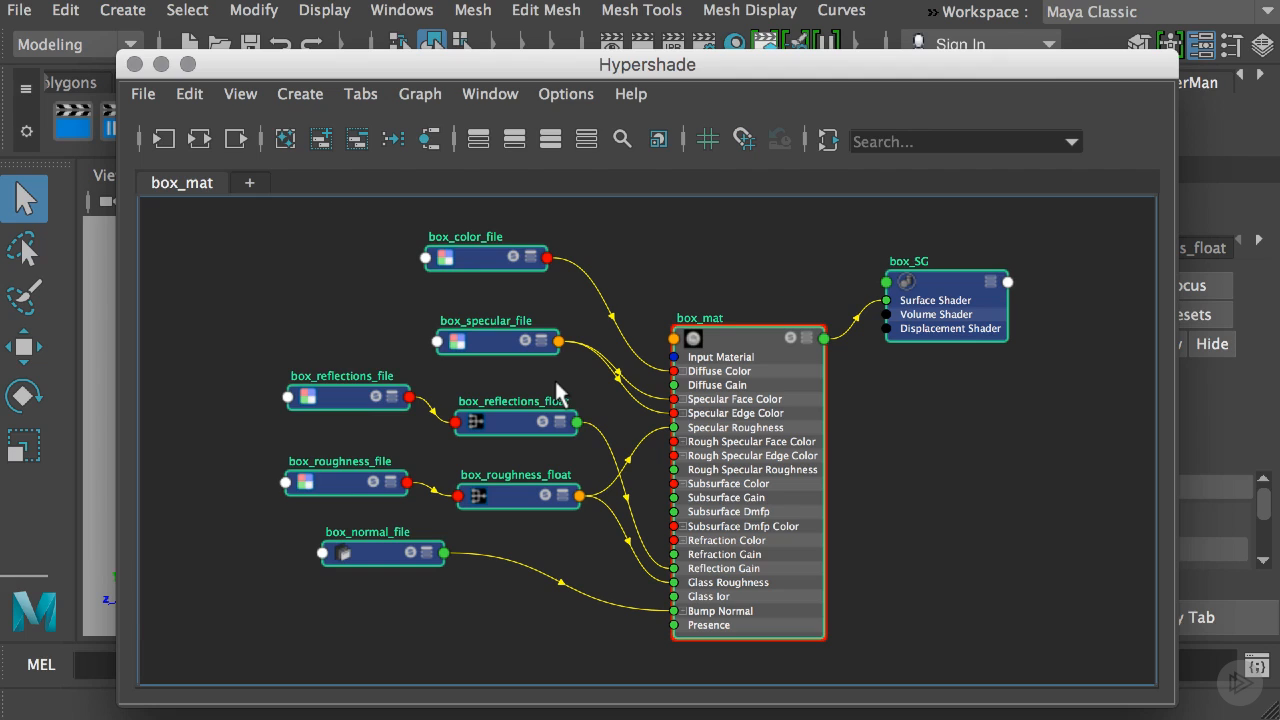
mouse_move(290, 278)
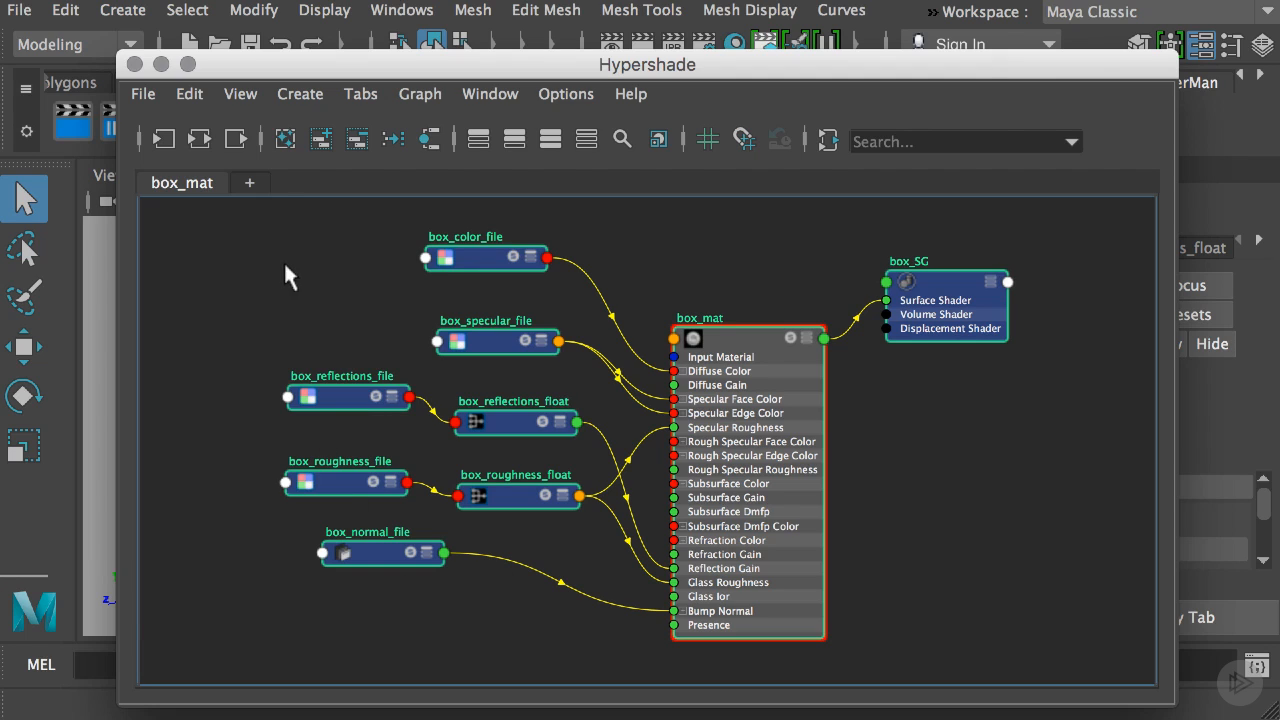
mouse_move(268, 268)
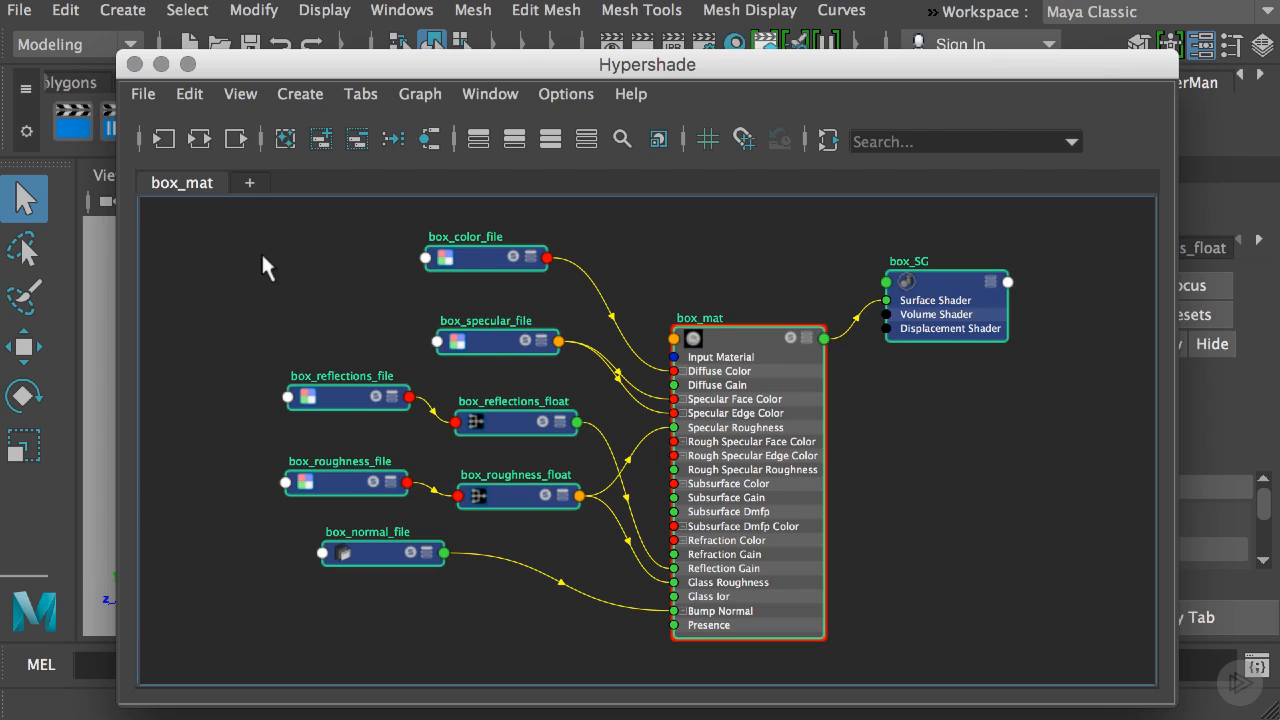
mouse_move(144, 80)
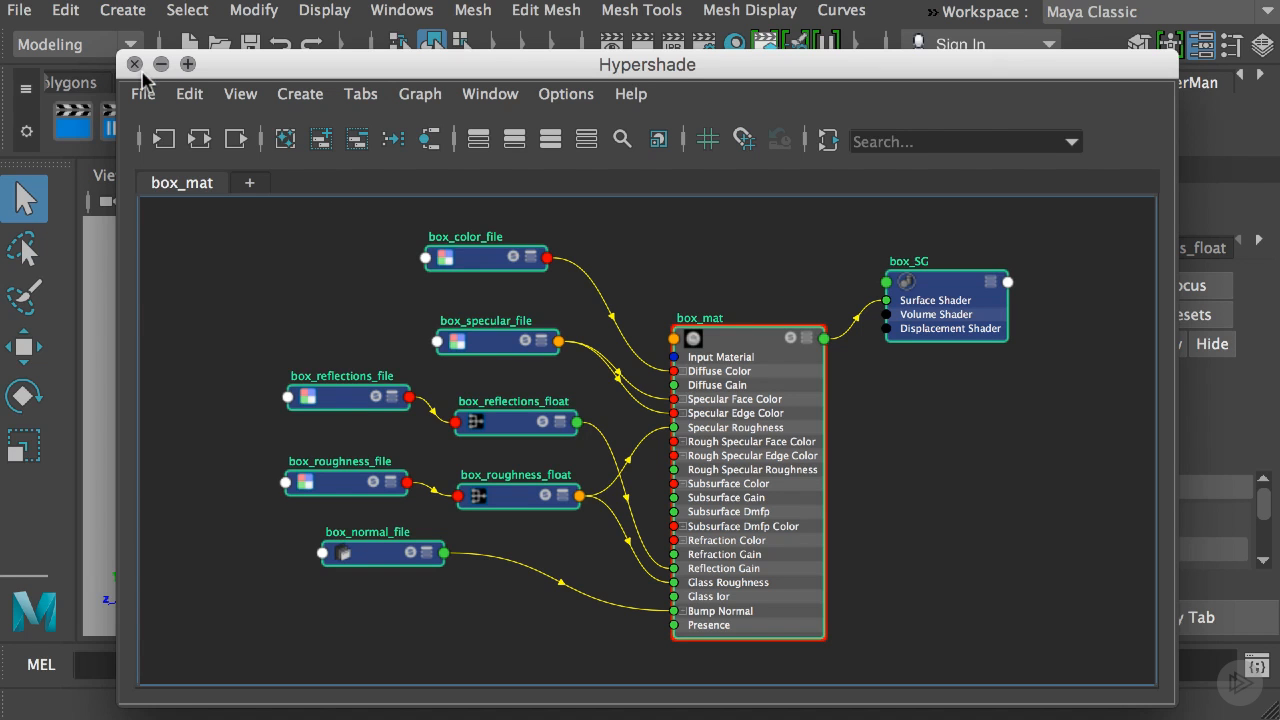
Close the Hypershade and move and enlarge the Script Editor with the applyMat Python code.
left_click(136, 64)
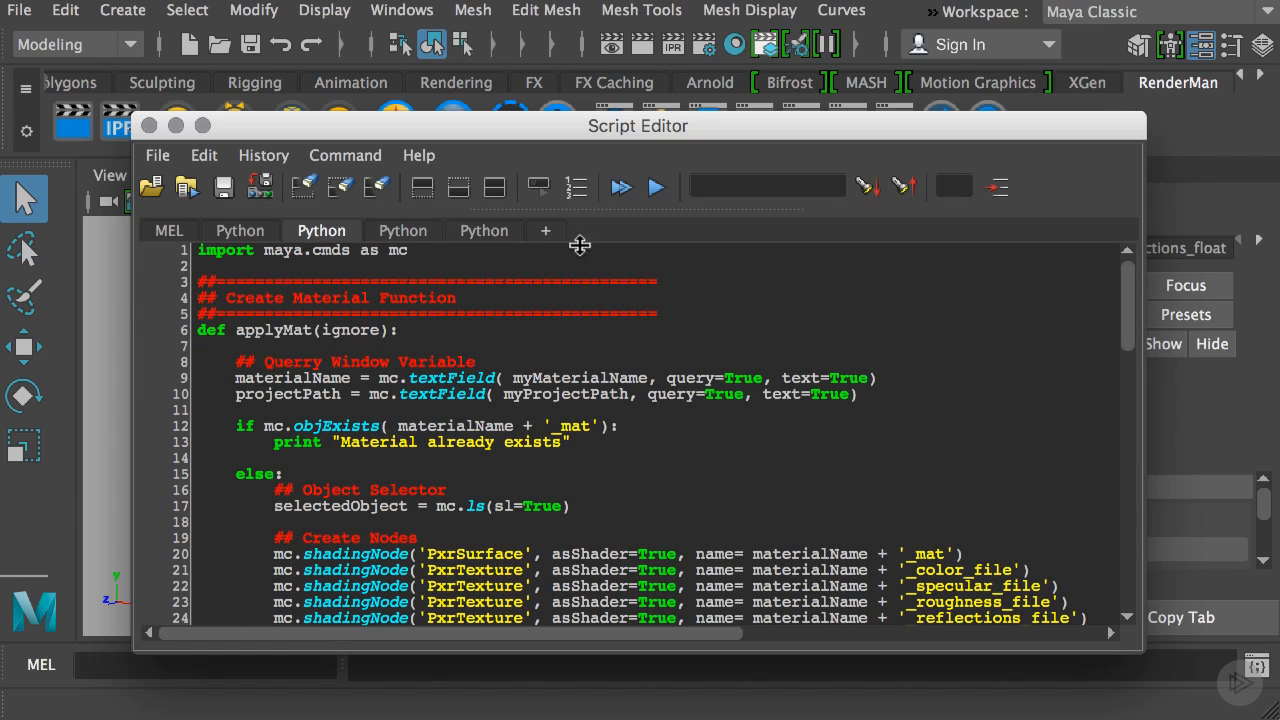
left_click_drag(638, 124, 626, 72)
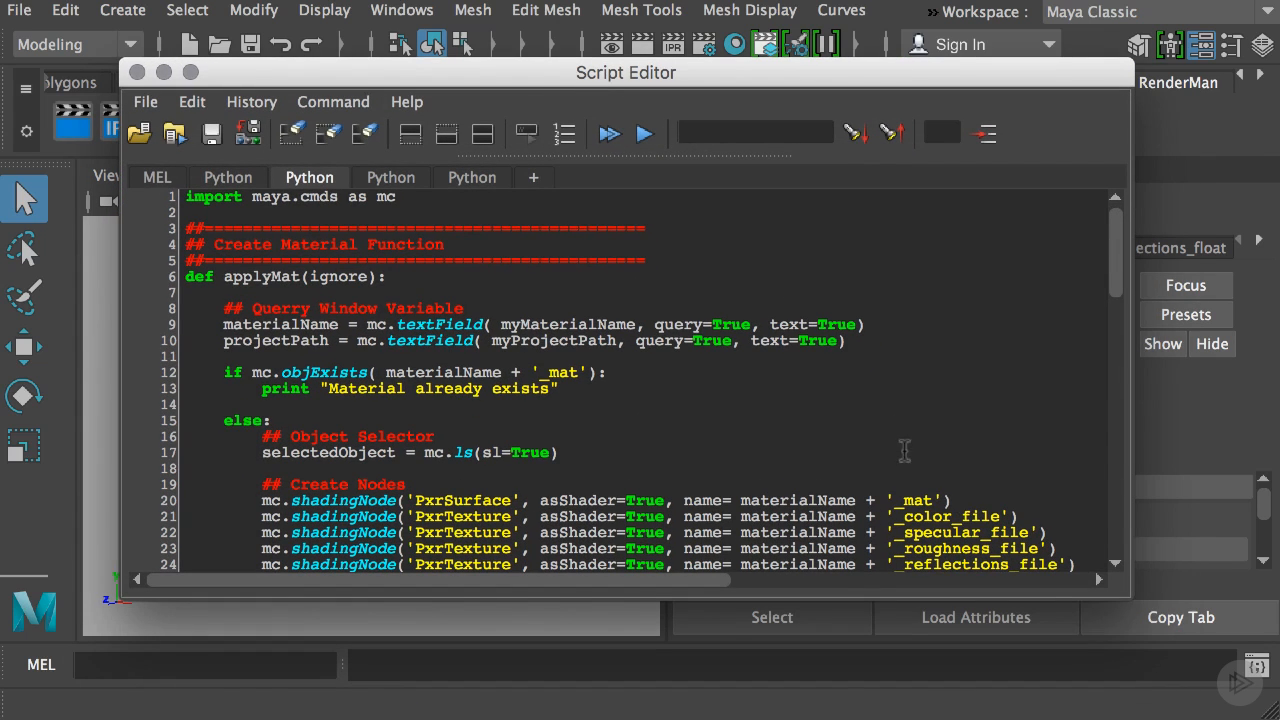
left_click_drag(1100, 590, 1164, 650)
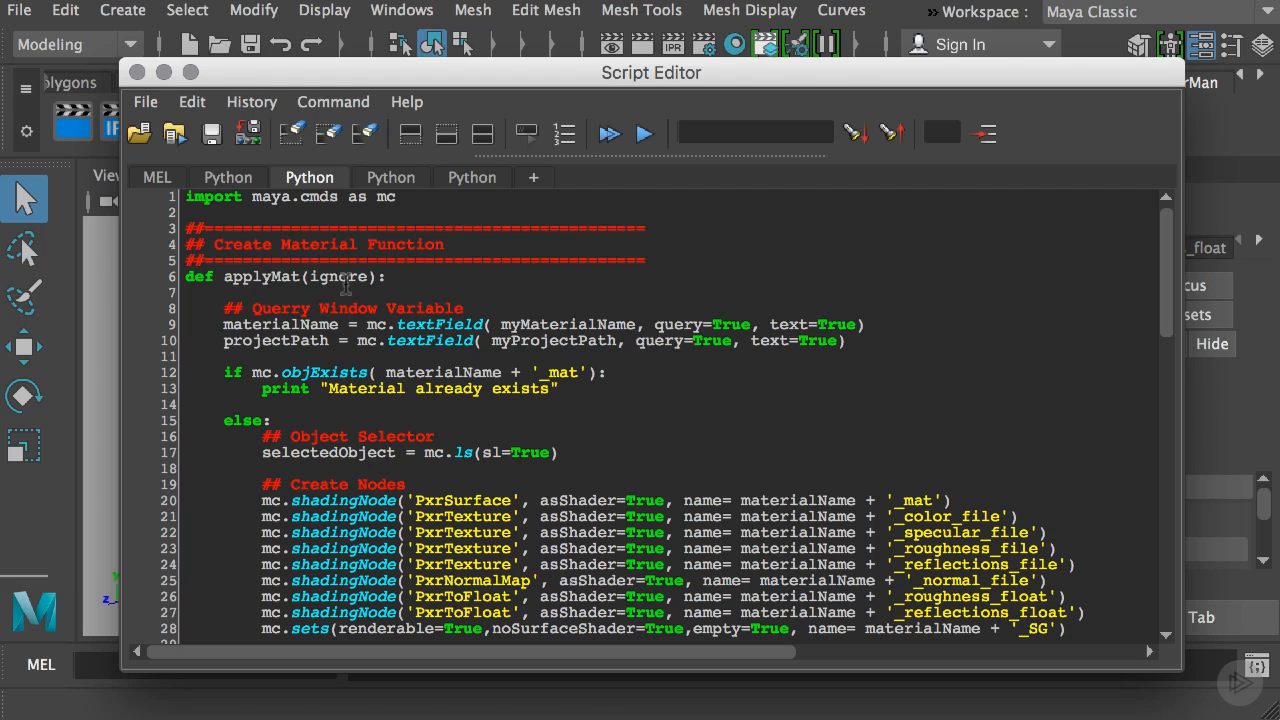
mouse_move(376, 210)
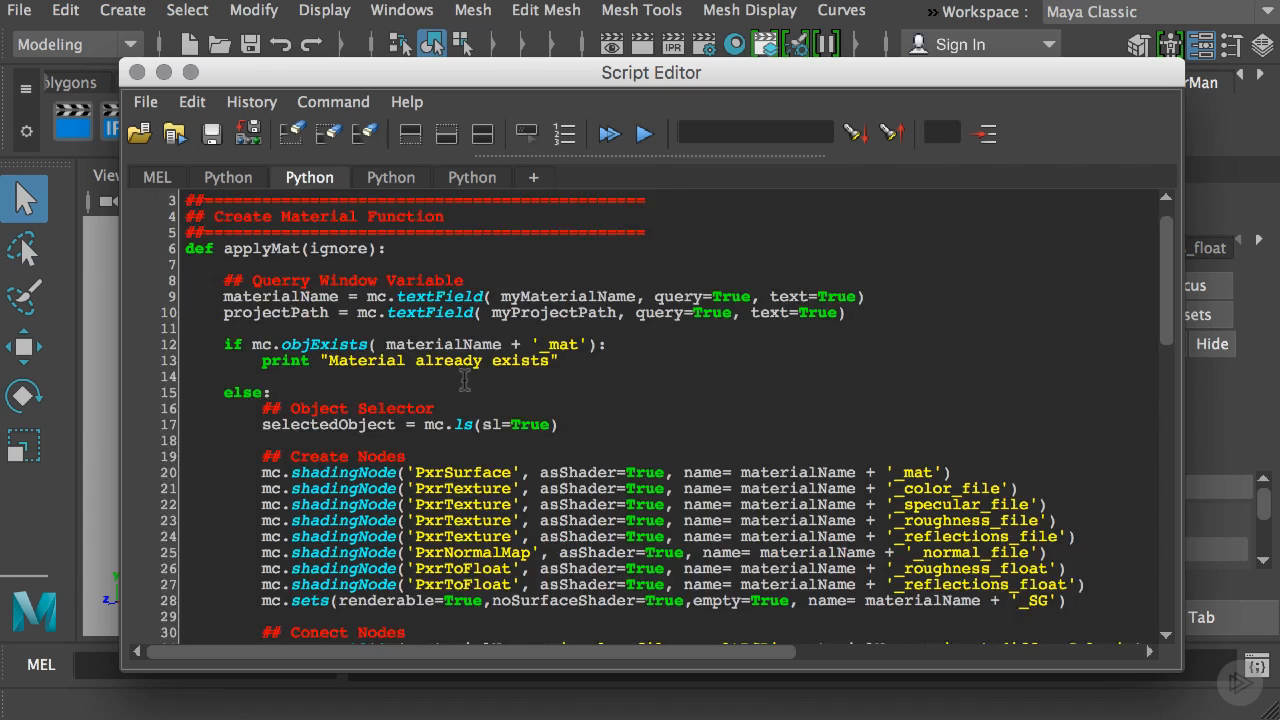
scroll("down", 3)
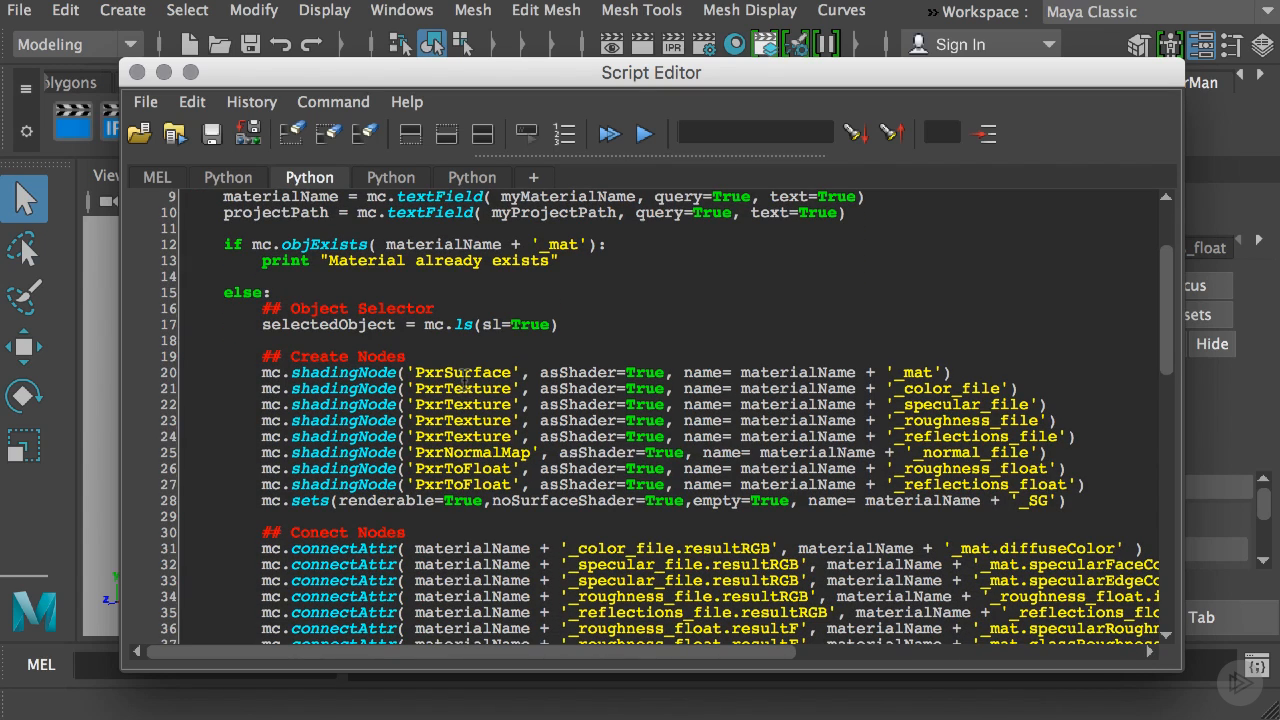
scroll("up", 3)
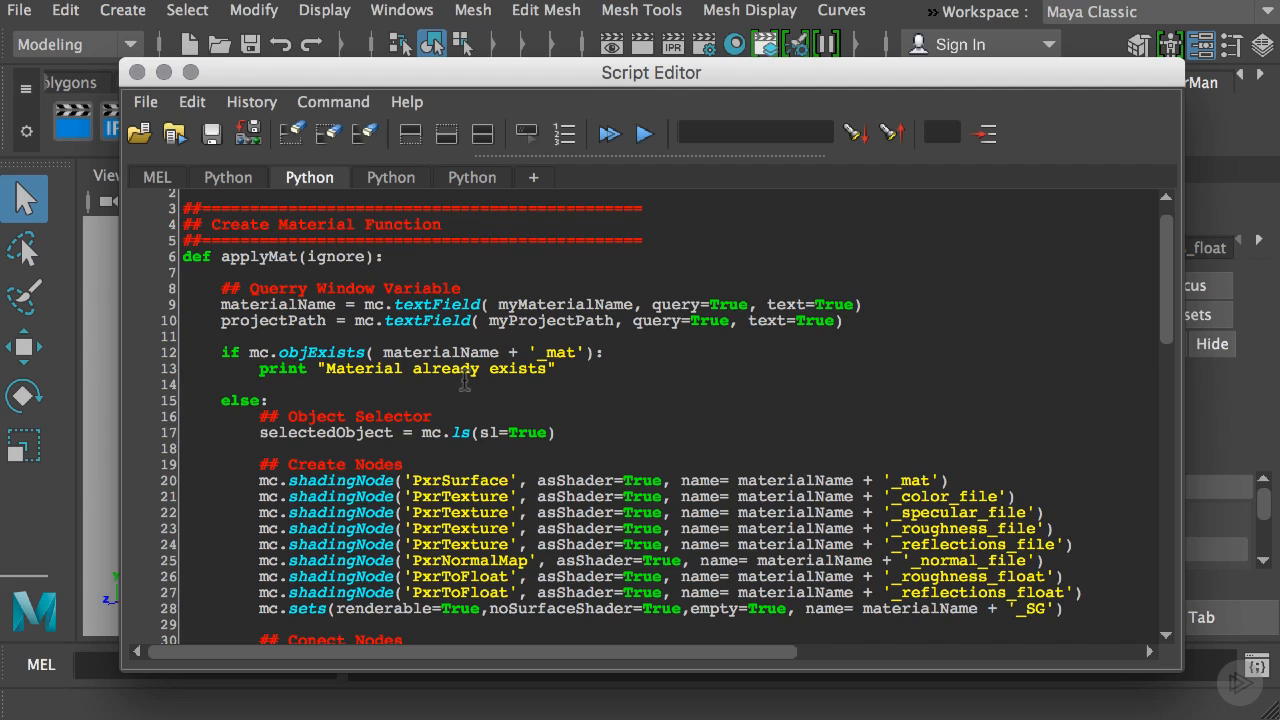
scroll("down", 3)
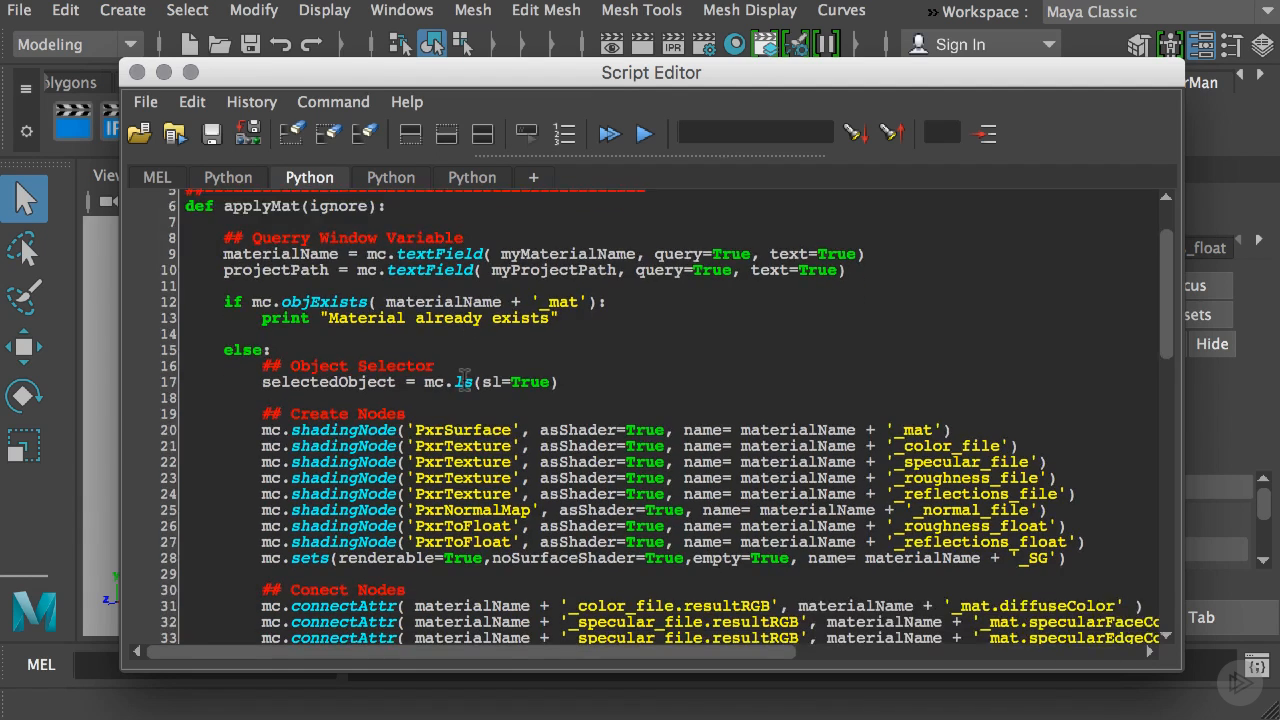
scroll("down", 3)
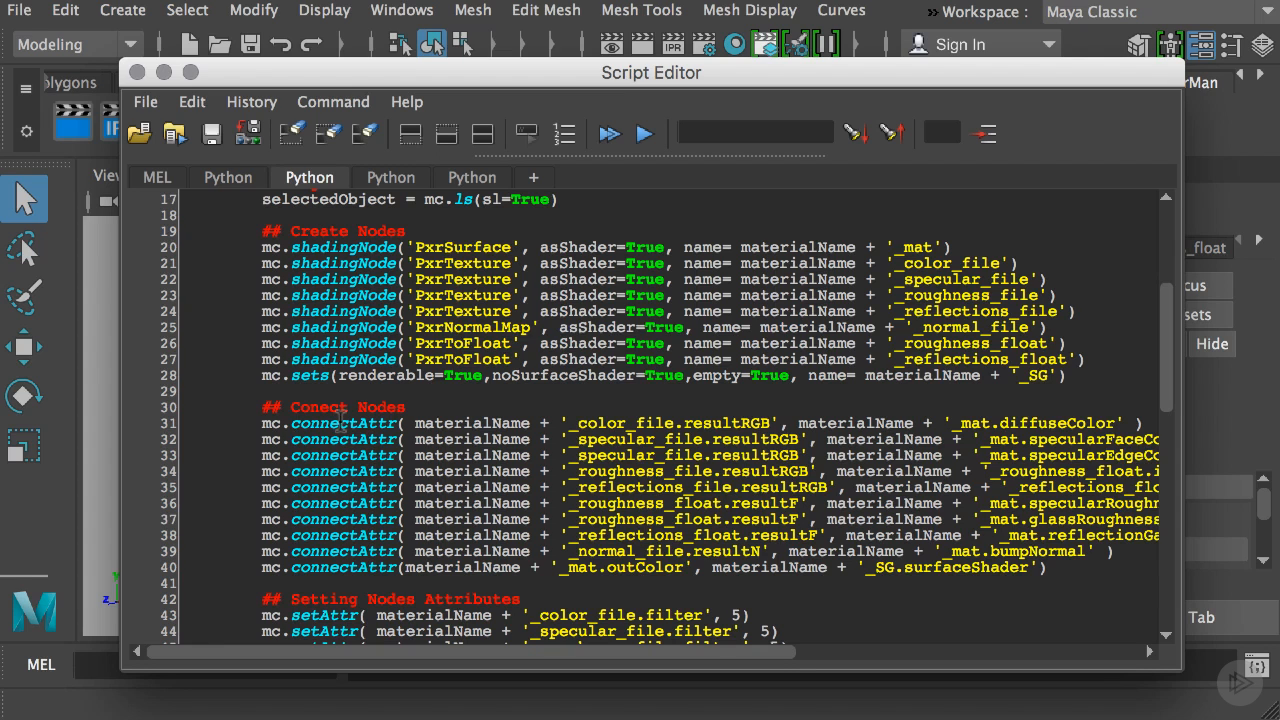
scroll("down", 3)
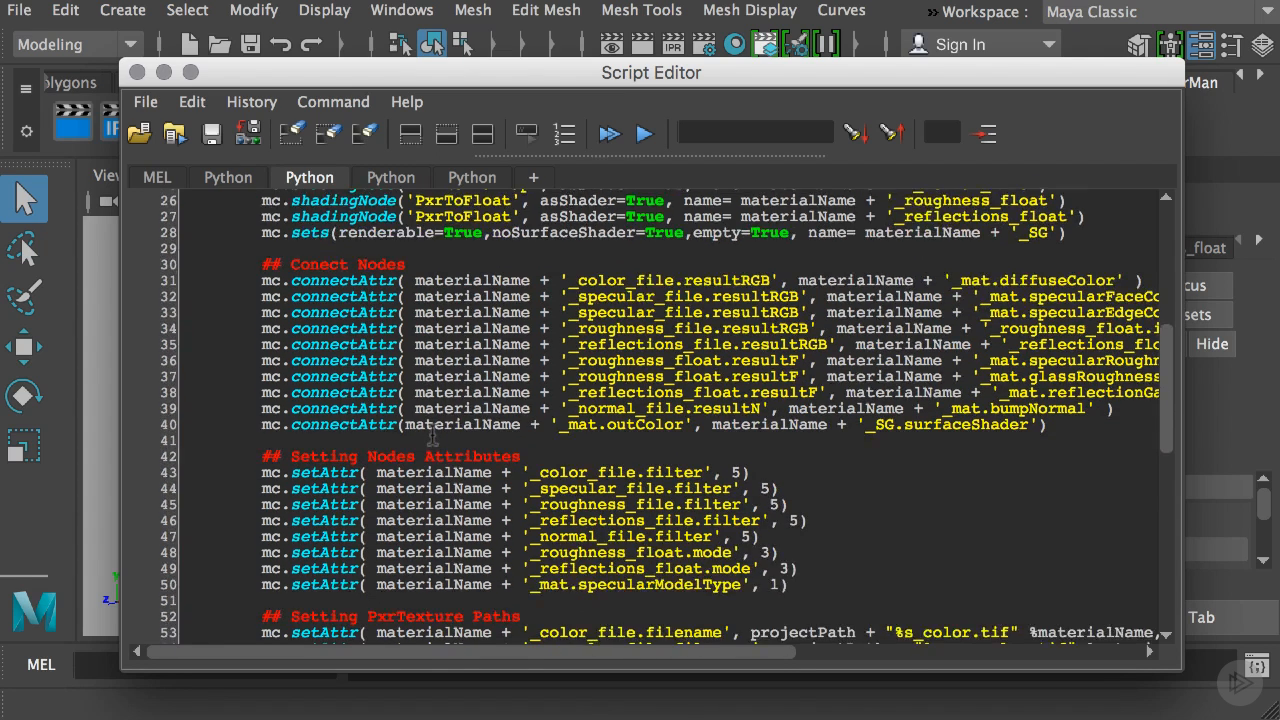
scroll("down", 3)
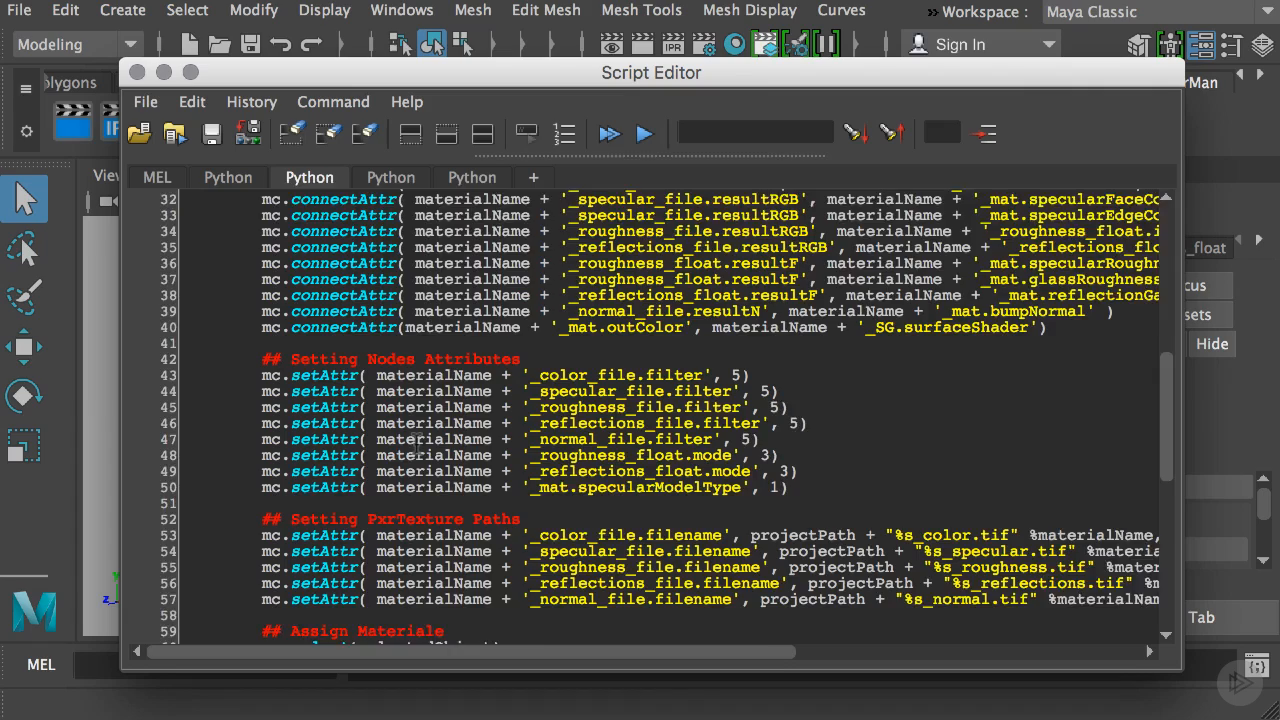
scroll("down", 3)
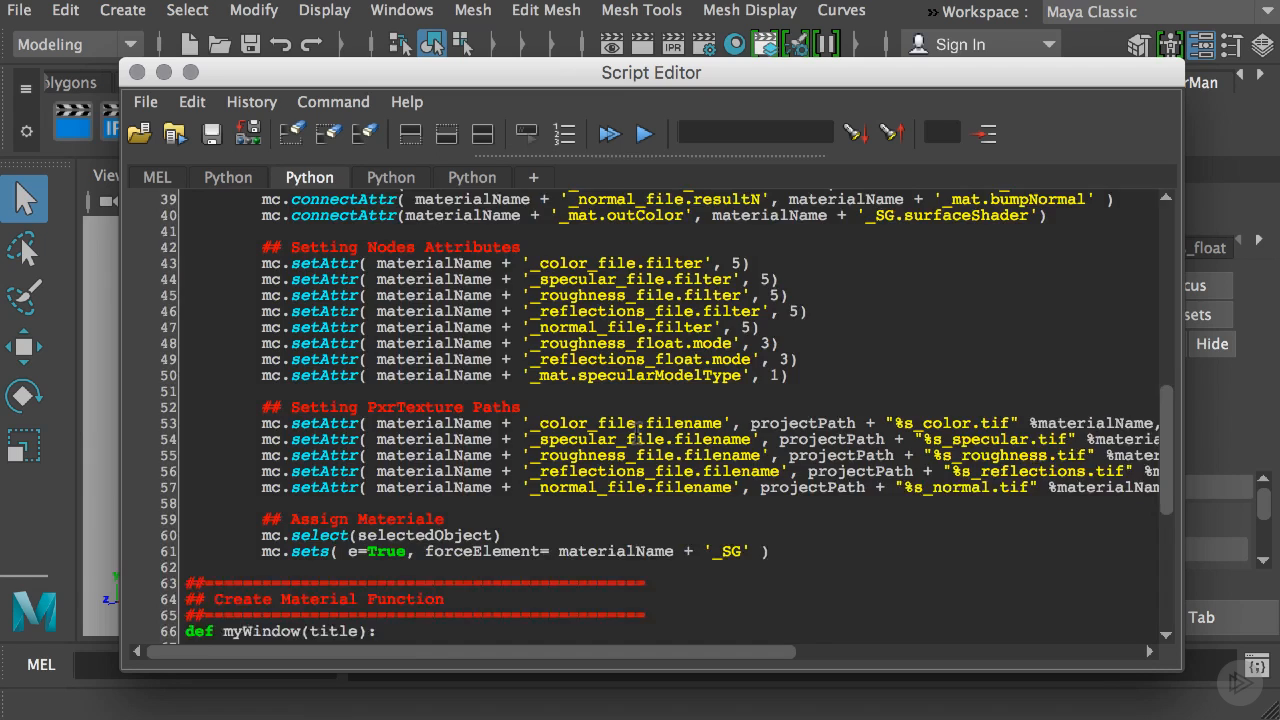
scroll("down", 3)
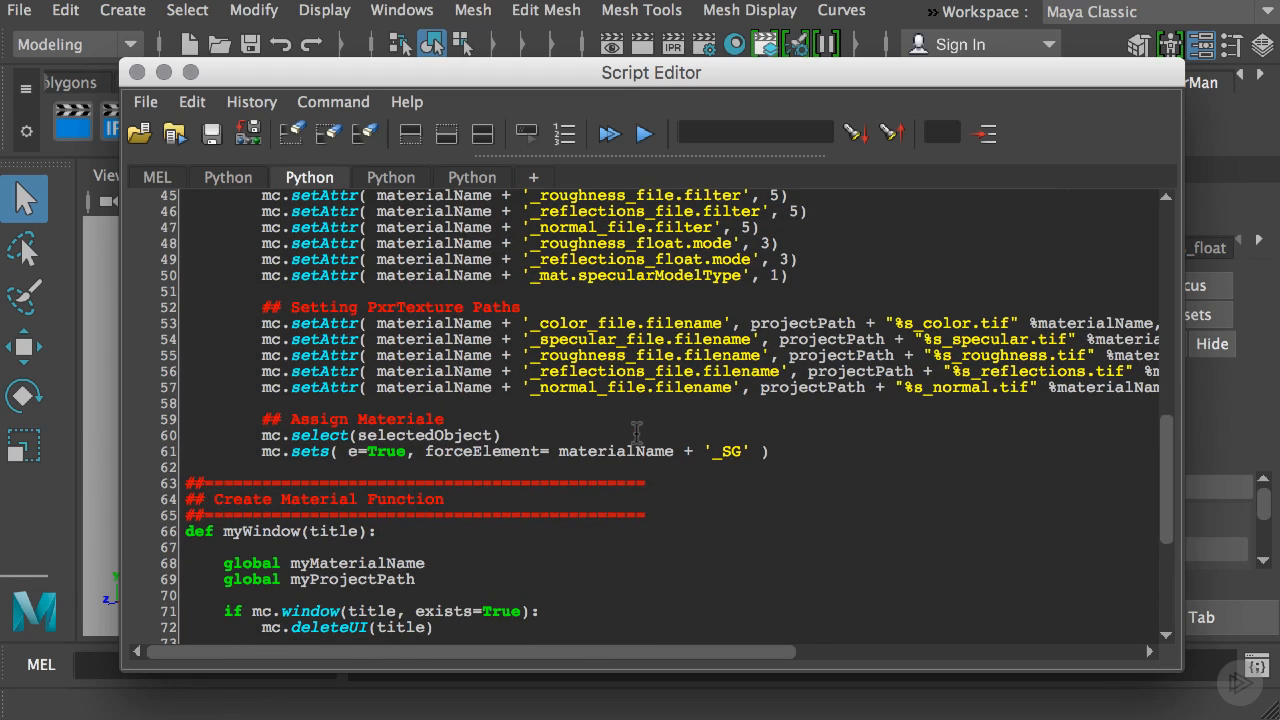
scroll("down", 3)
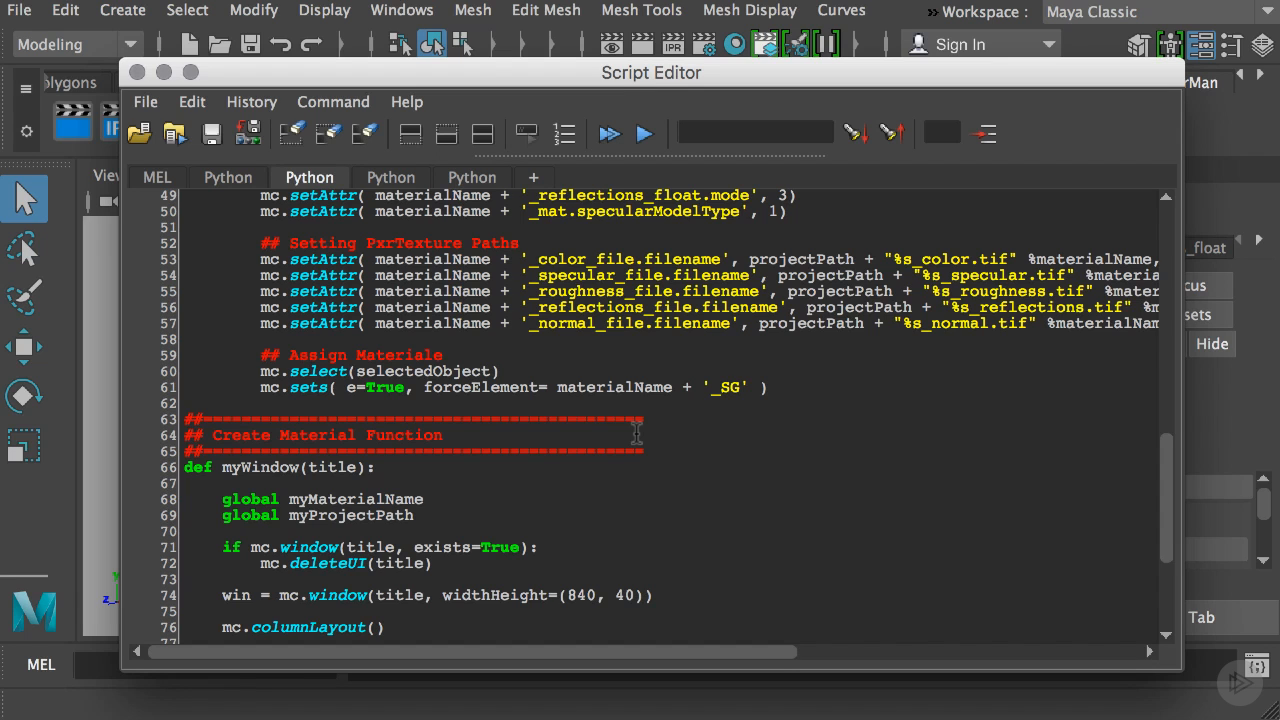
scroll("down", 3)
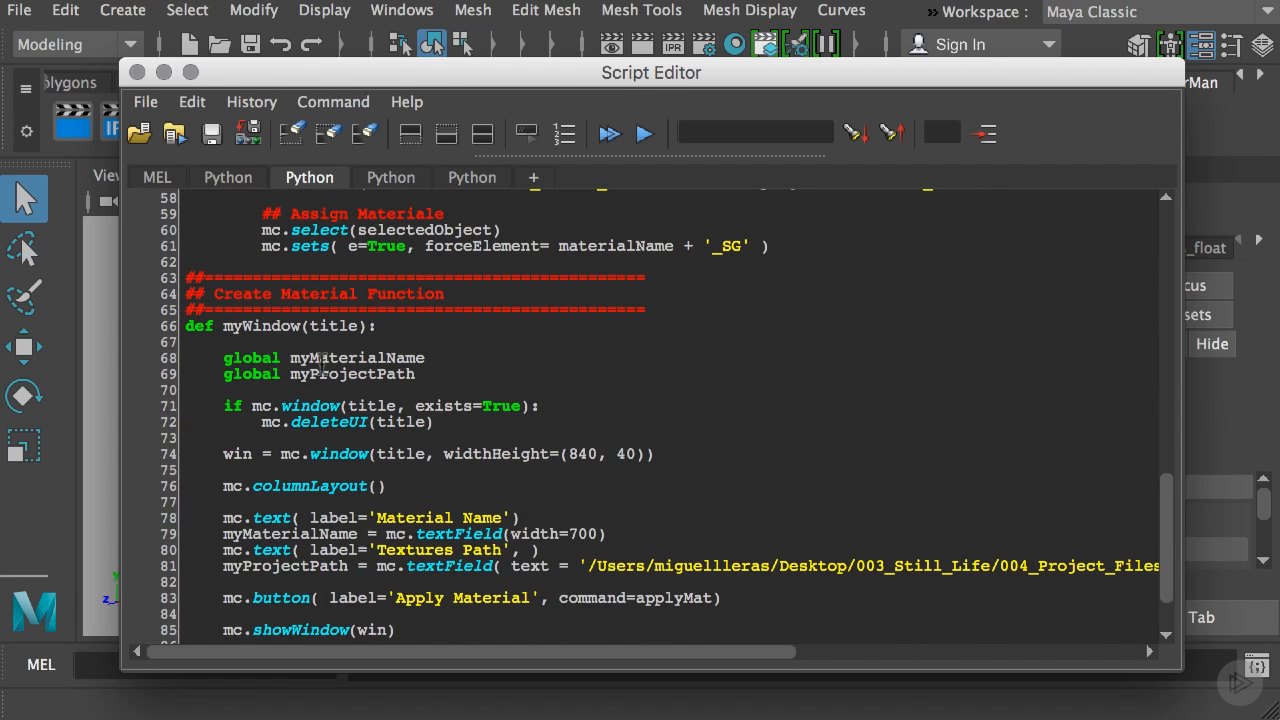
scroll("down", 3)
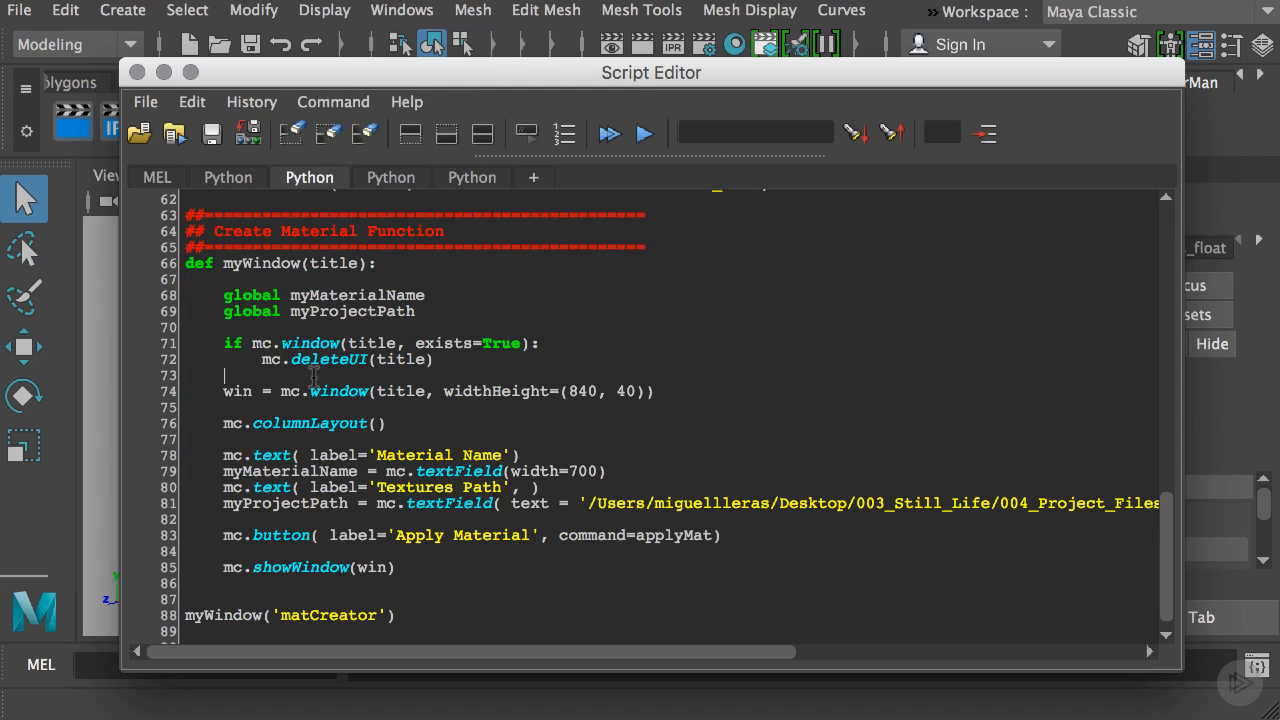
Select all the script with Ctrl+A and execute it to launch the matCreator window.
key("ctrl+a")
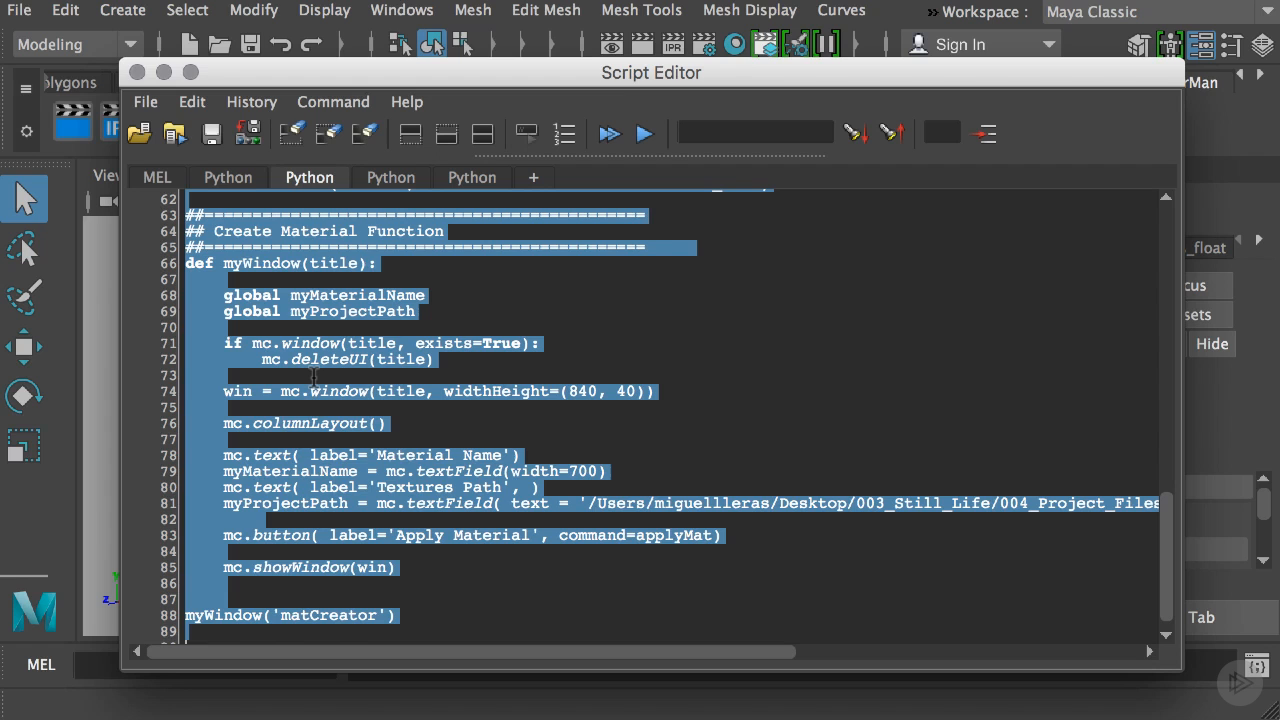
left_click(644, 132)
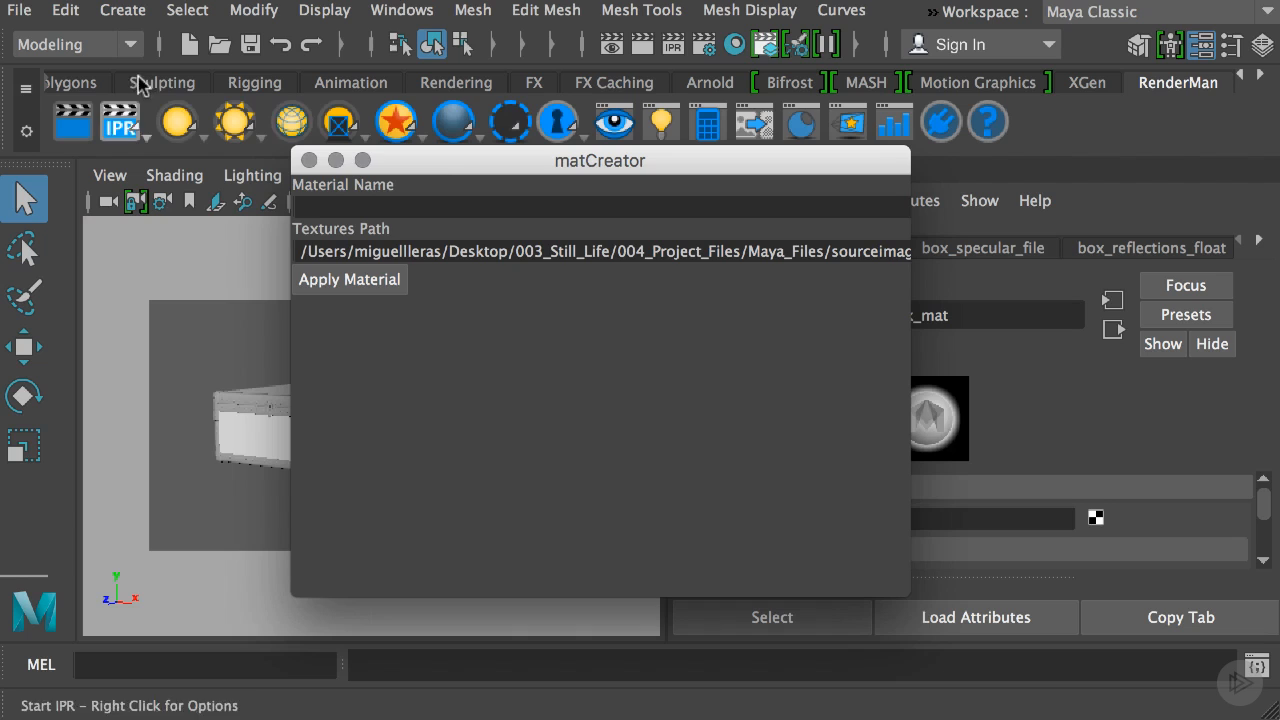
Widen and reposition the matCreator window so the Attribute Editor stays visible.
left_click_drag(600, 160, 532, 120)
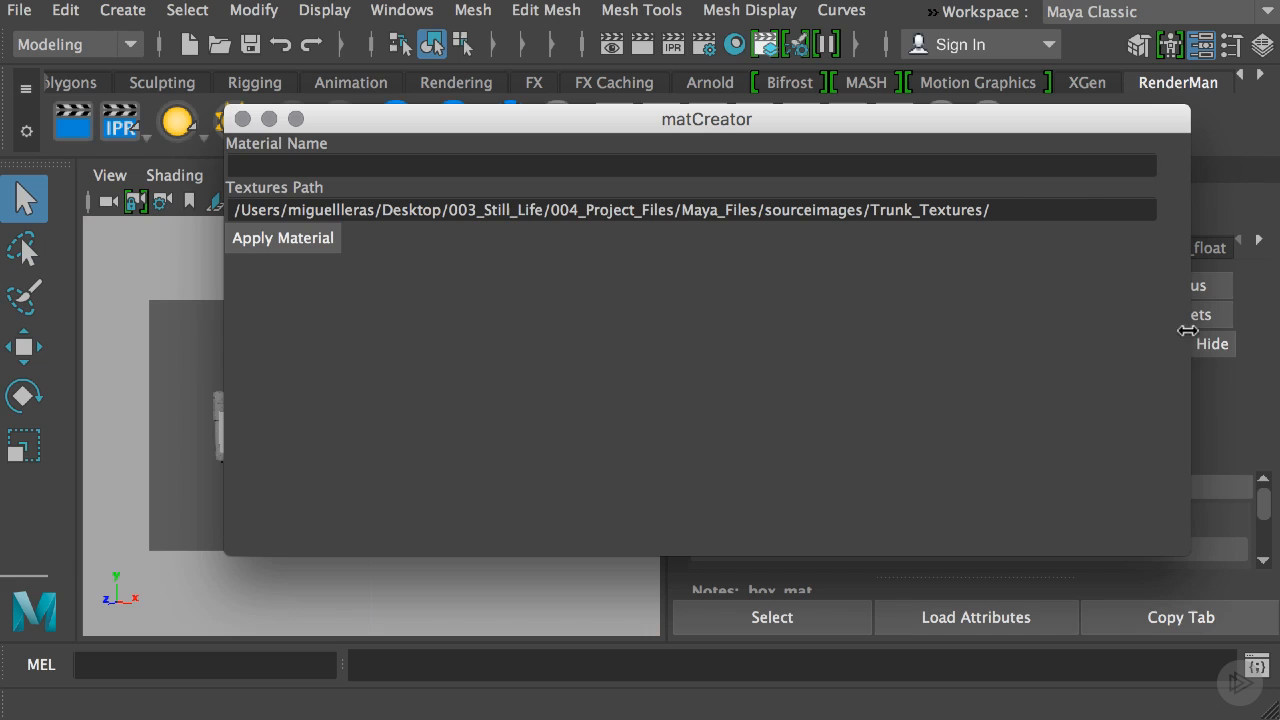
left_click_drag(708, 120, 664, 150)
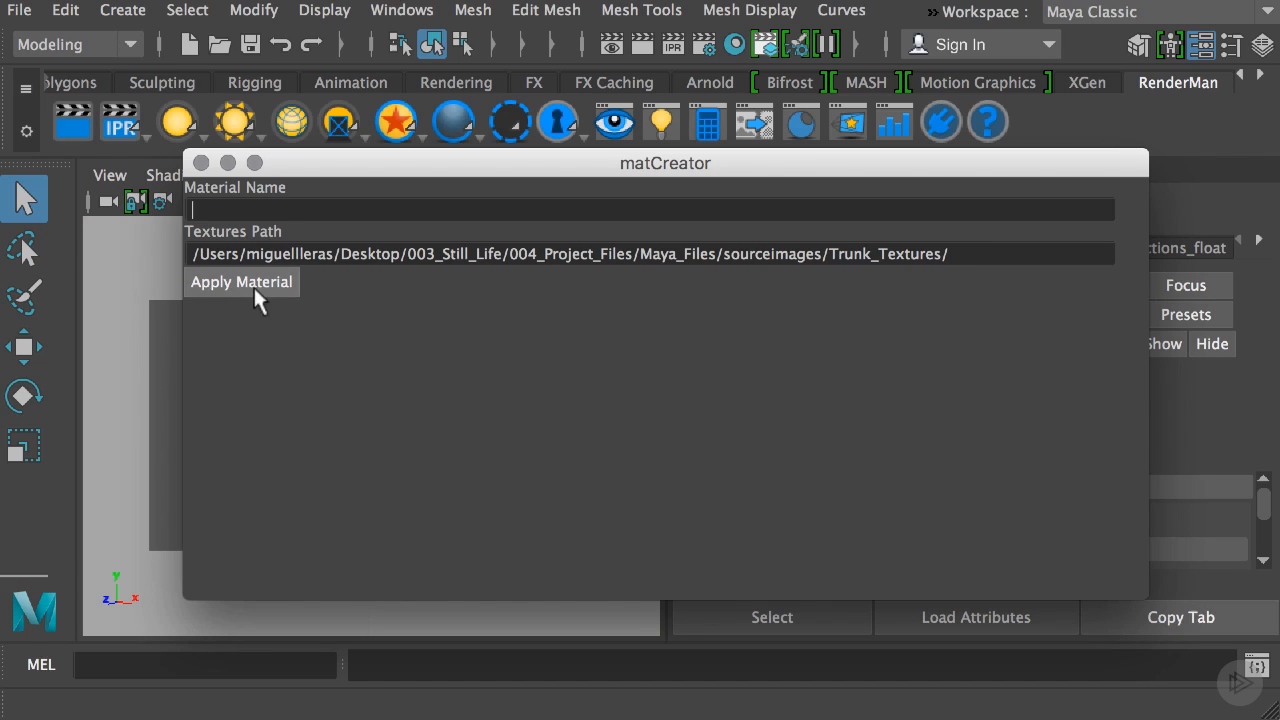
mouse_move(372, 338)
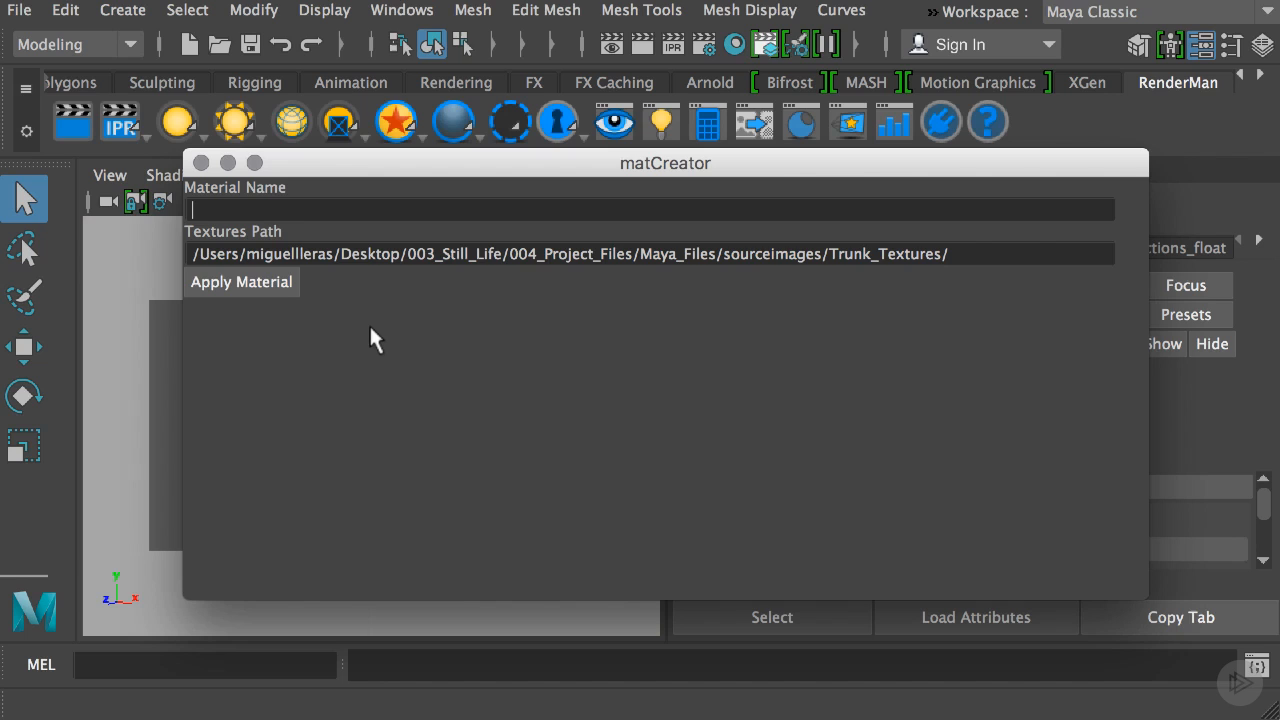
mouse_move(1164, 392)
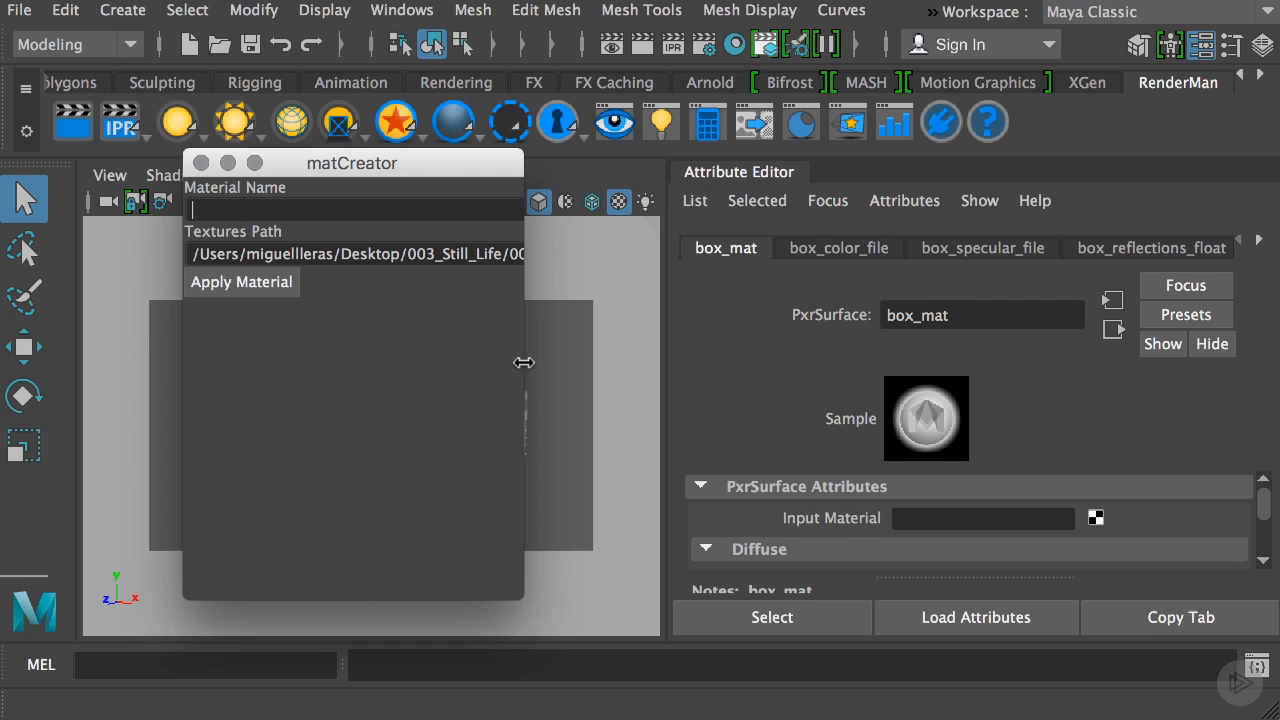
mouse_move(416, 170)
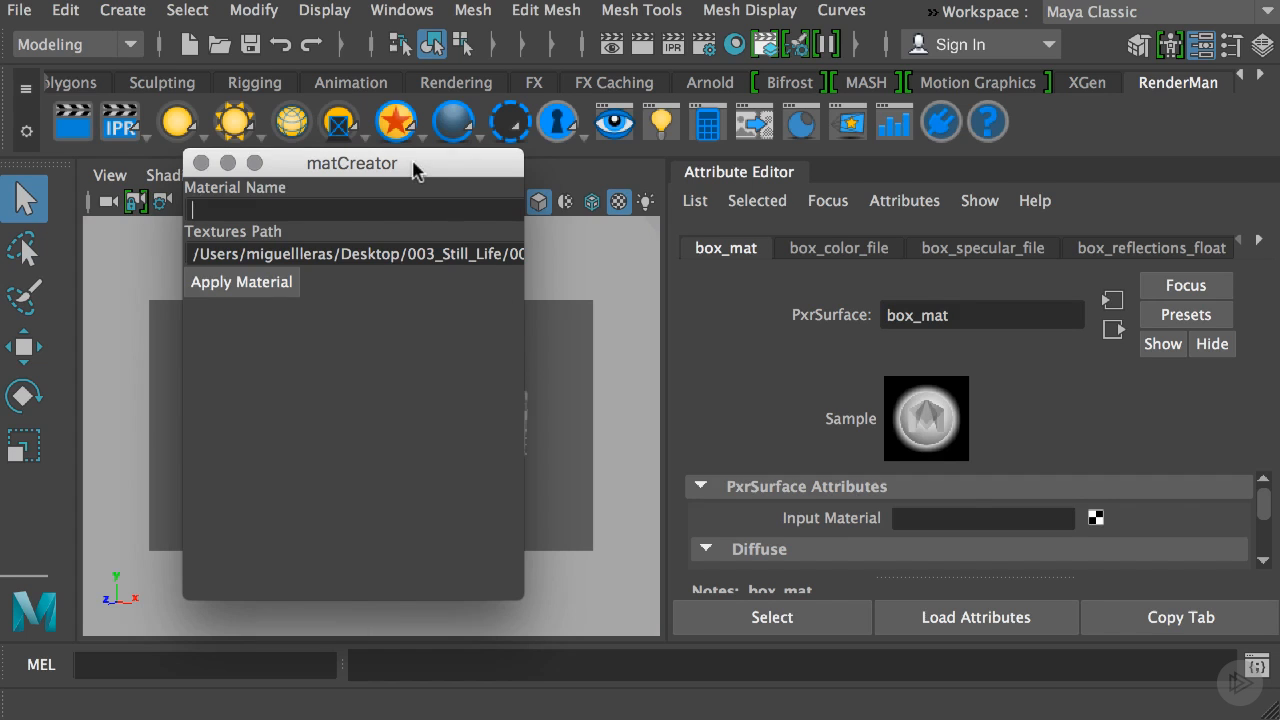
Move matCreator aside to select borders_GEO, back to name it 'borders', then aside again.
left_click_drag(352, 164, 864, 164)
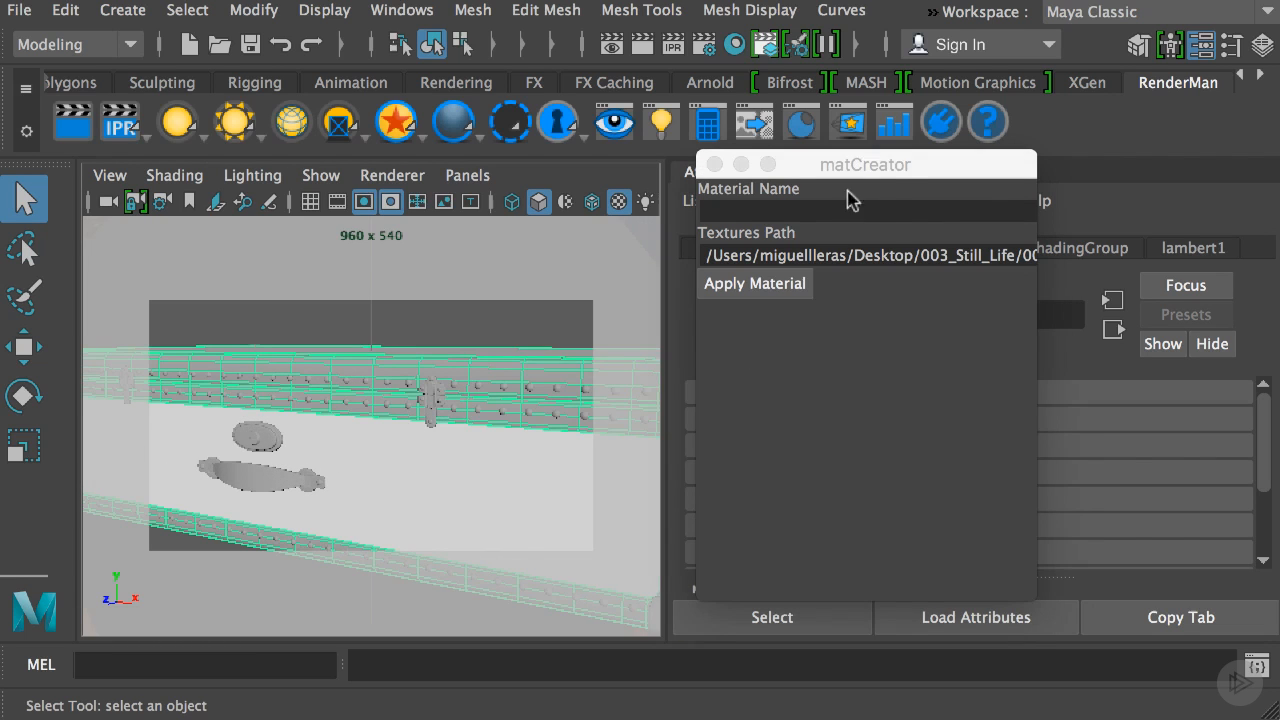
left_click_drag(864, 164, 410, 152)
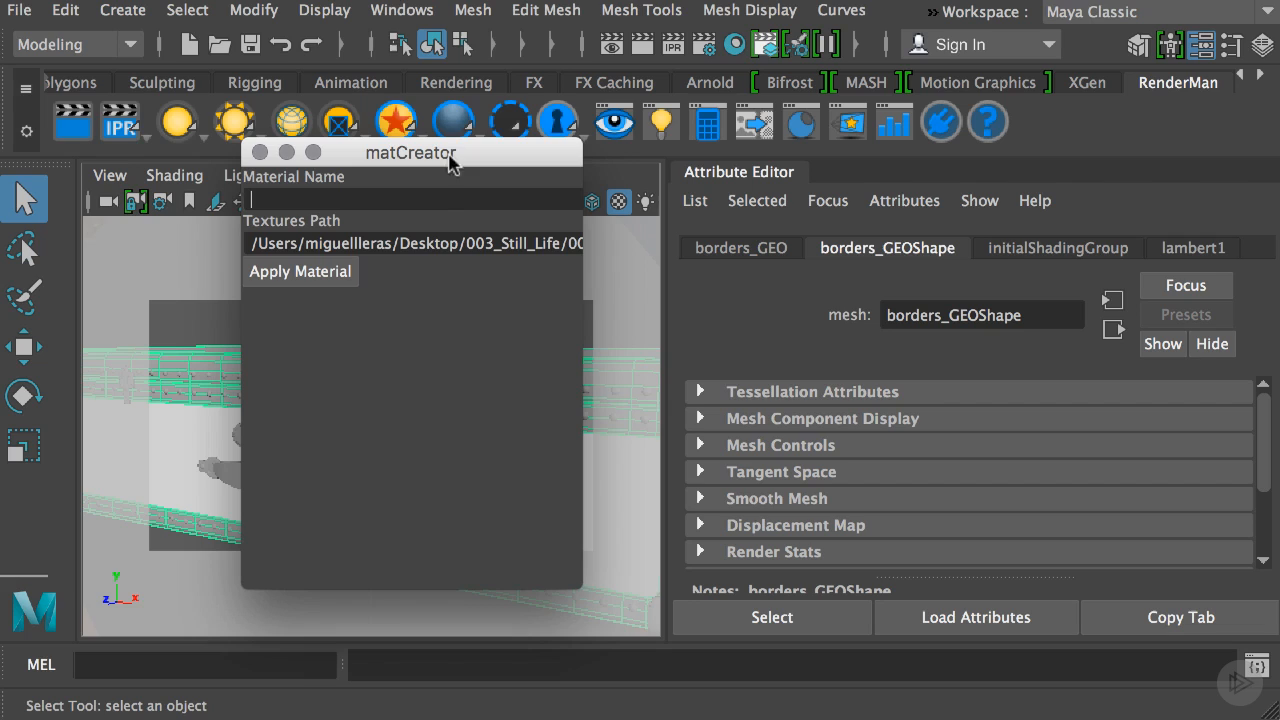
mouse_move(712, 268)
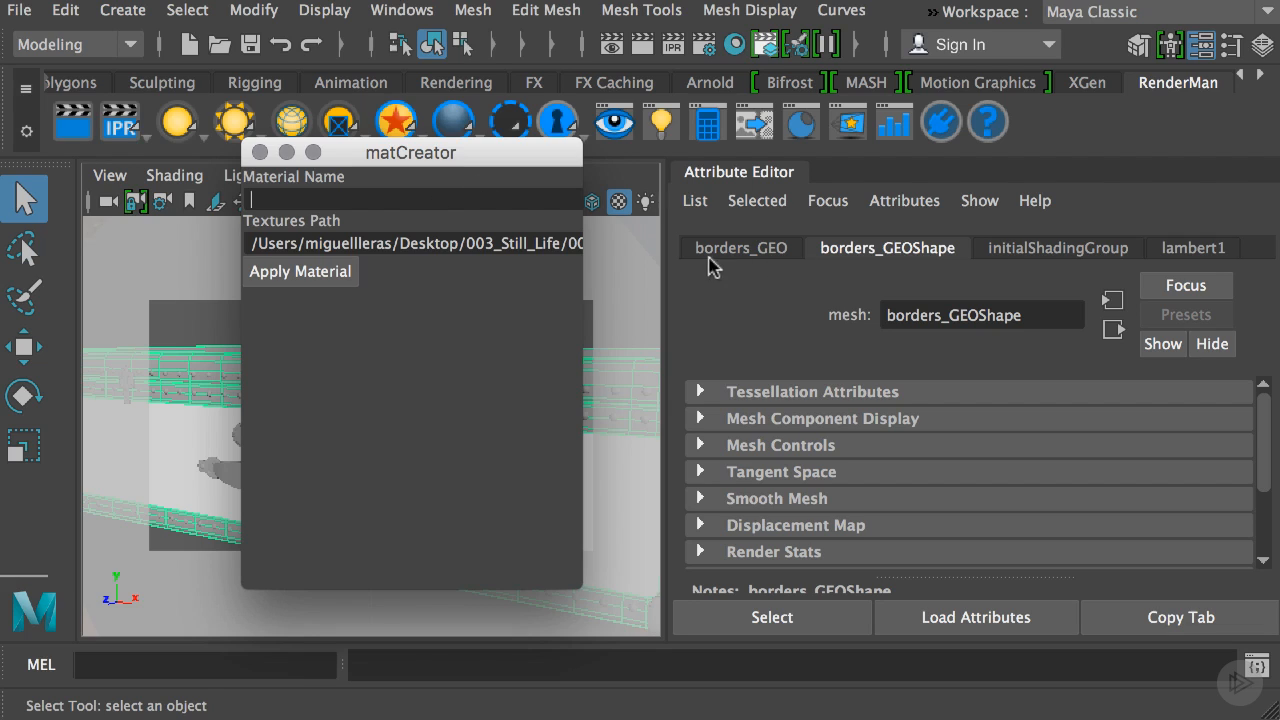
mouse_move(750, 264)
type("borders")
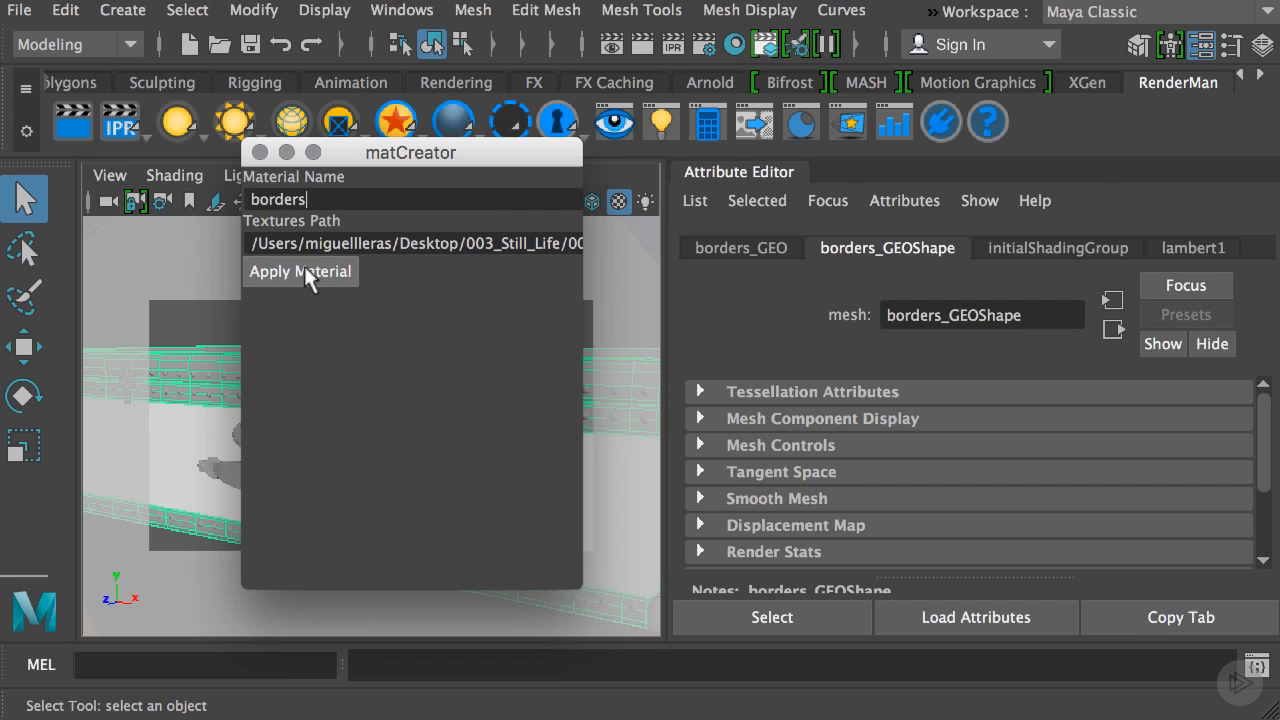
left_click_drag(410, 152, 910, 144)
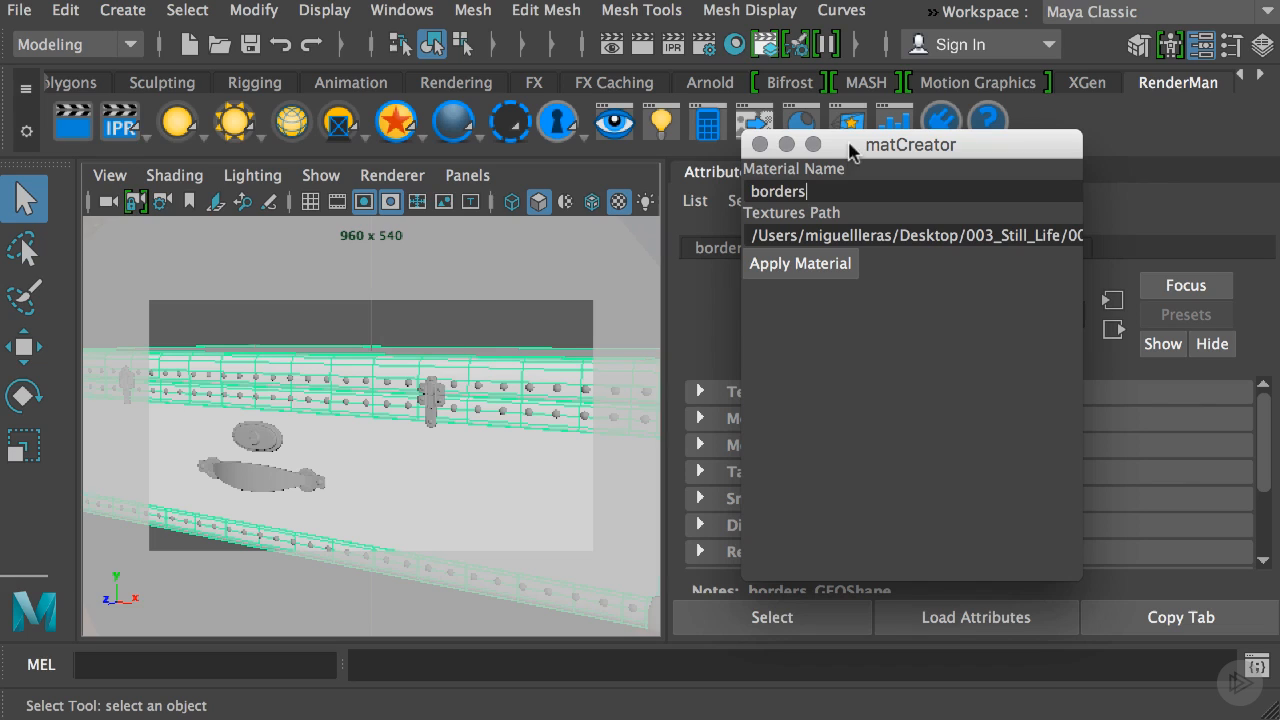
mouse_move(464, 380)
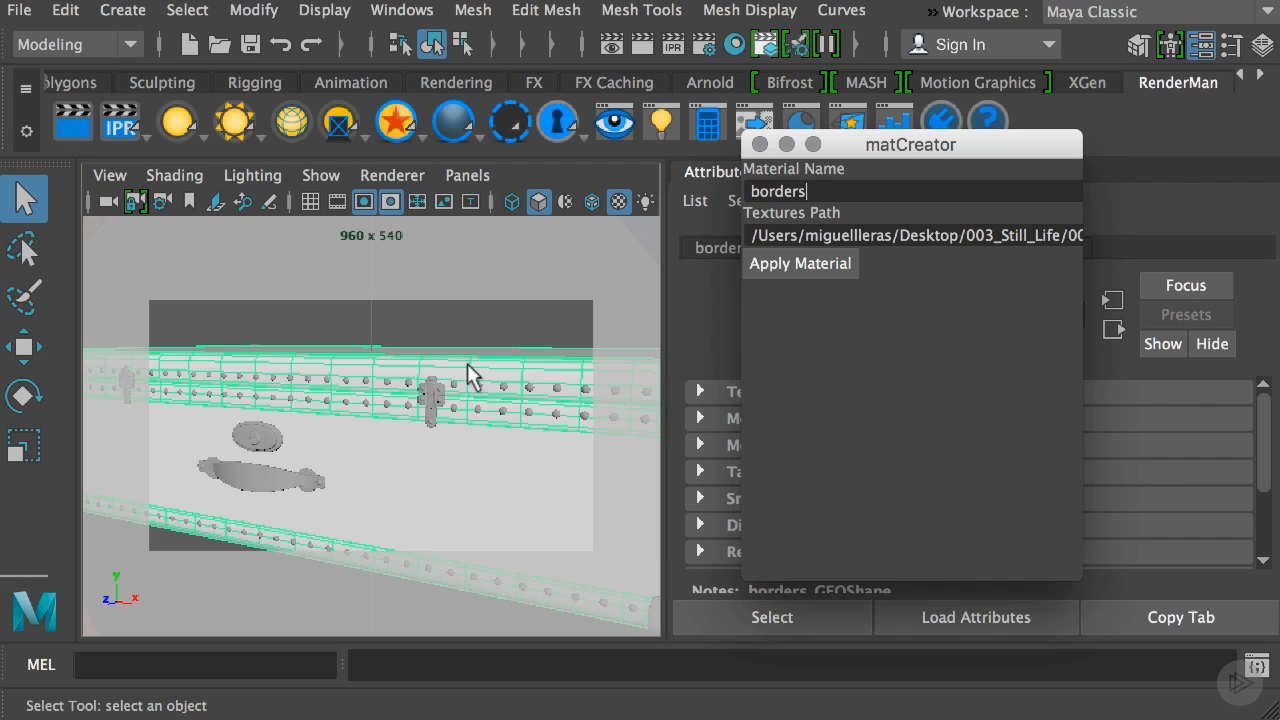
mouse_move(492, 380)
type("locks")
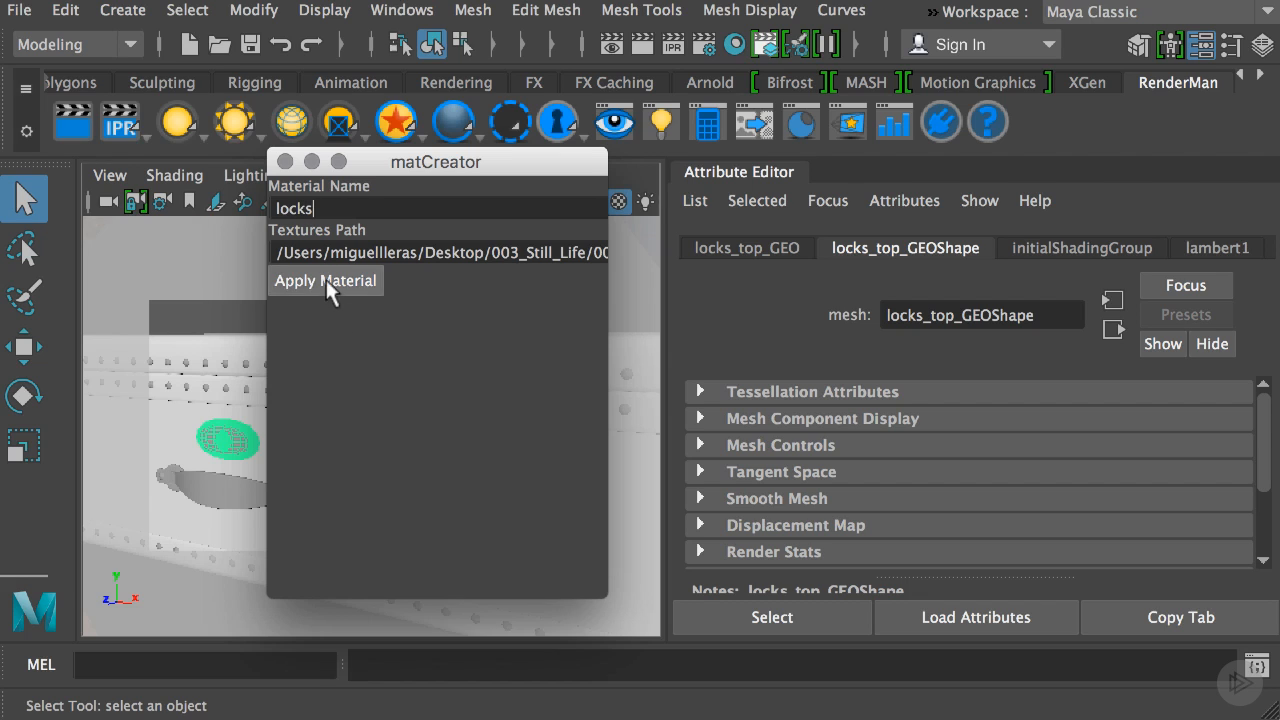
Apply the 'locks' material to the lock tops, then select the name to replace it with 'screws'.
left_click(200, 490)
type("handle")
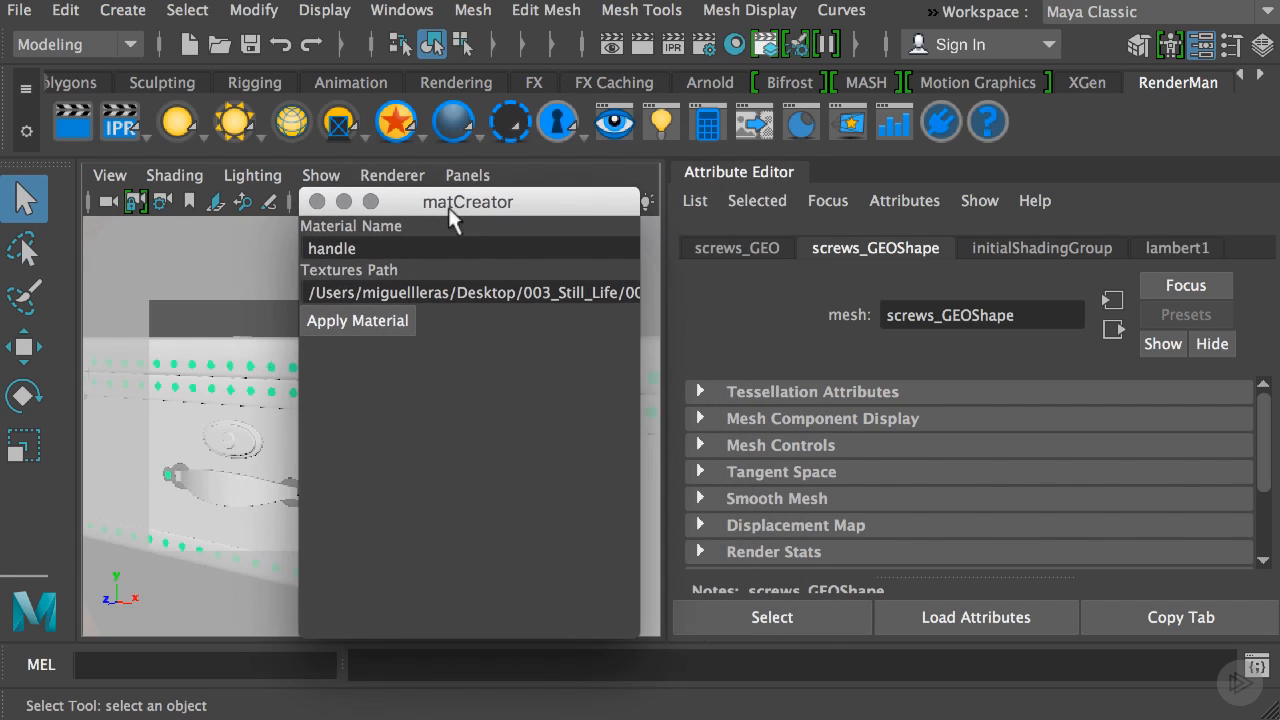
triple_click(332, 248)
type("screws")
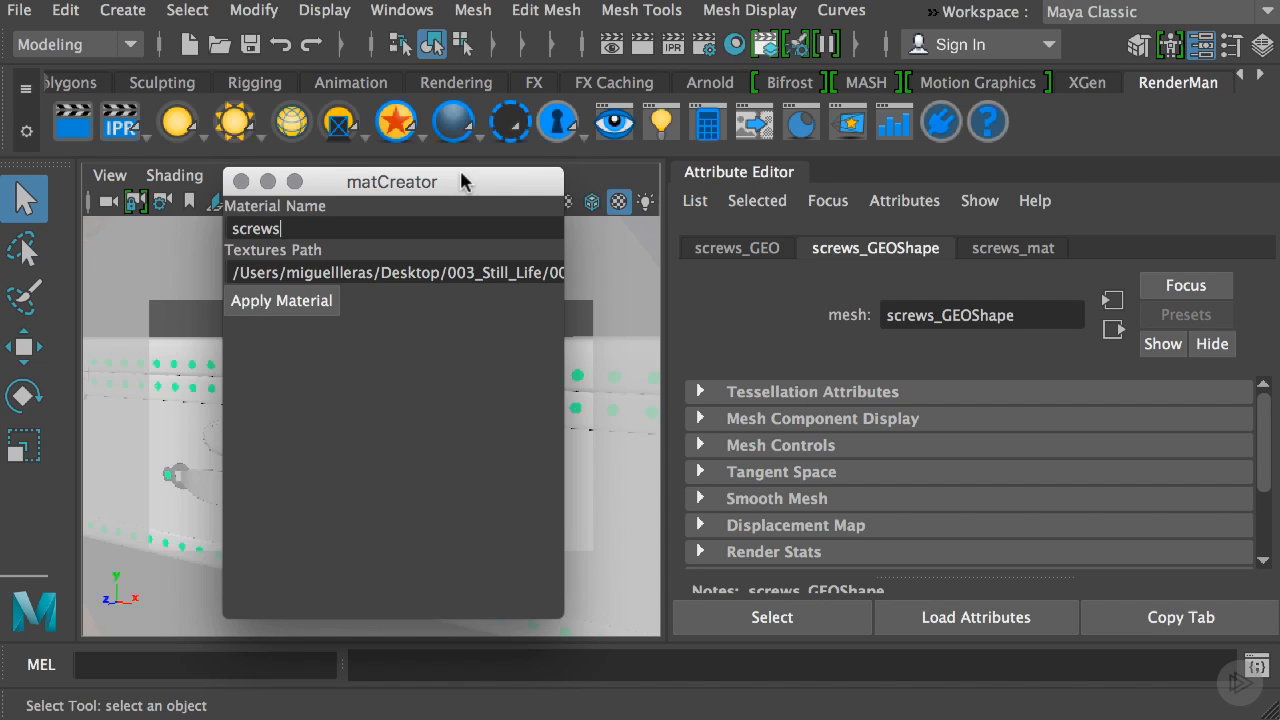
Select the holders, name the material 'holders' in matCreator and apply it.
left_click_drag(392, 180, 968, 148)
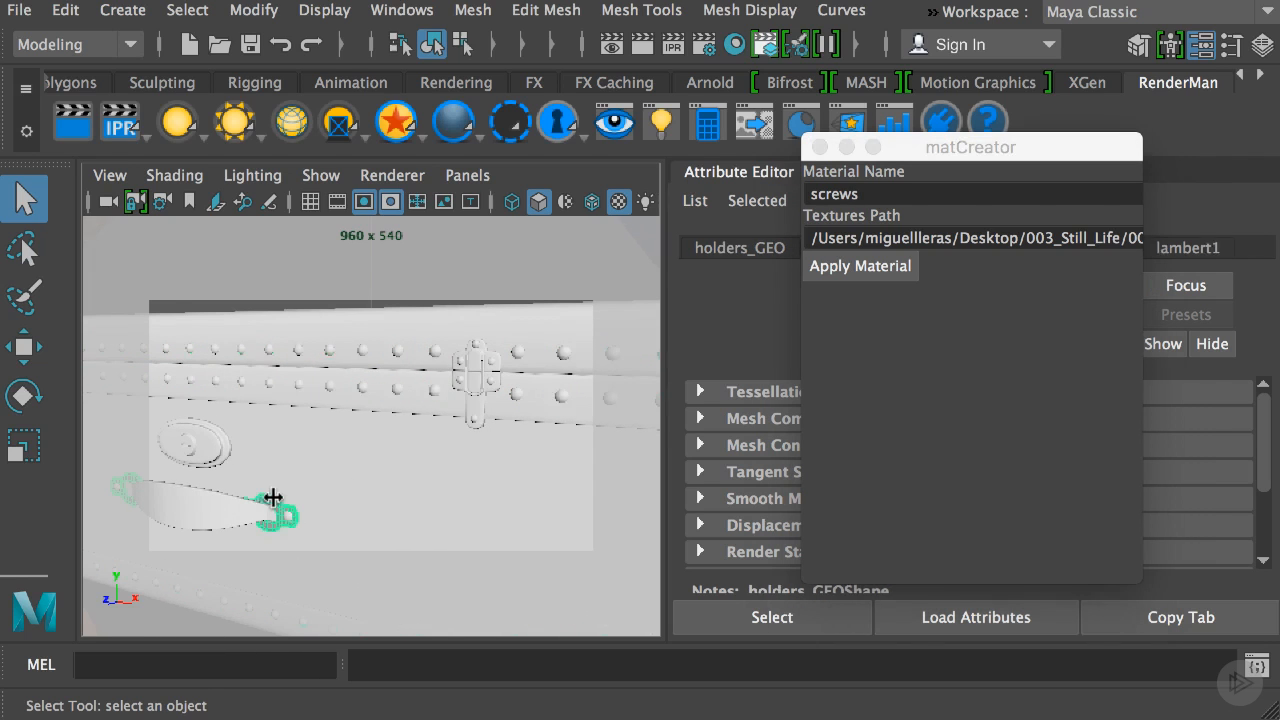
left_click_drag(970, 148, 404, 160)
type("h")
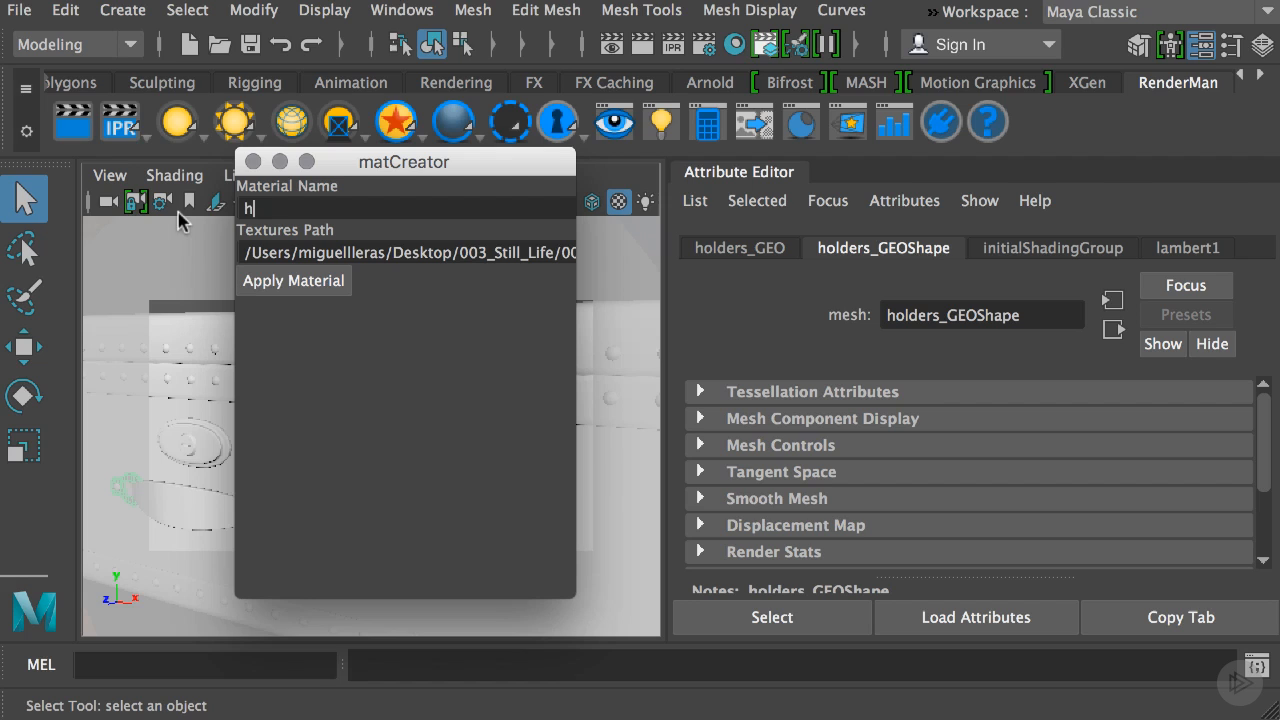
type("olders")
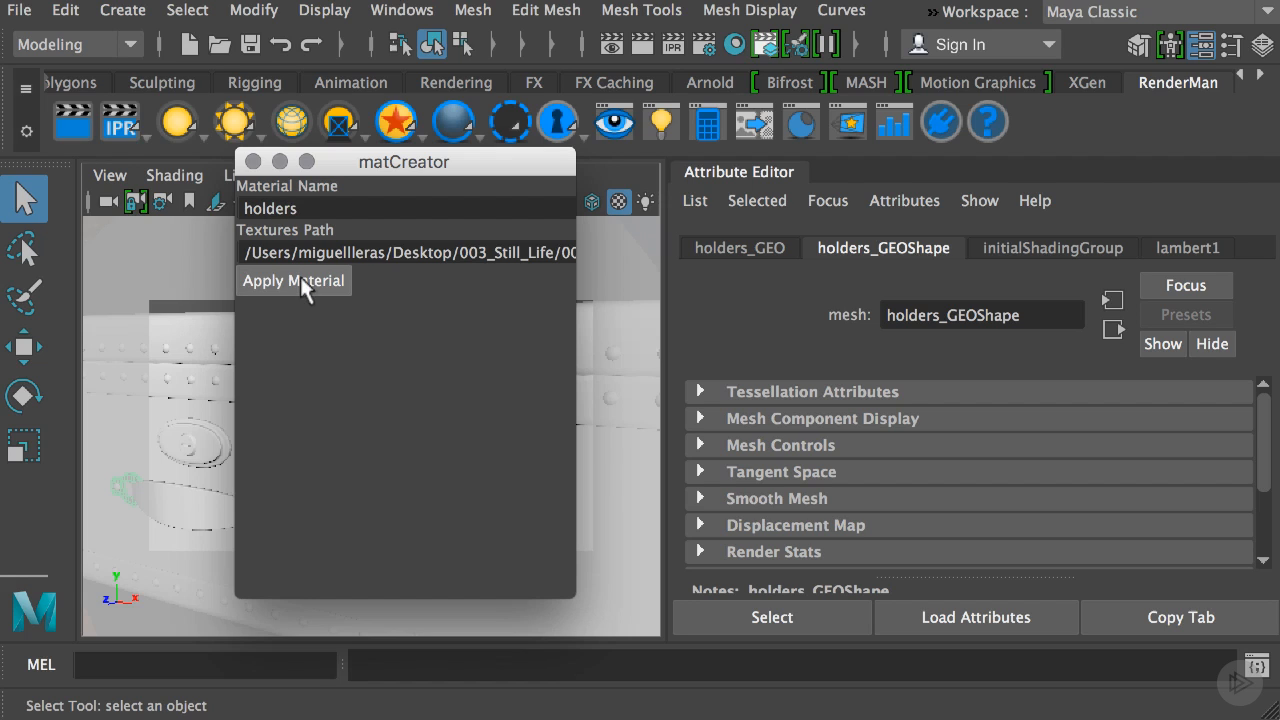
left_click(292, 280)
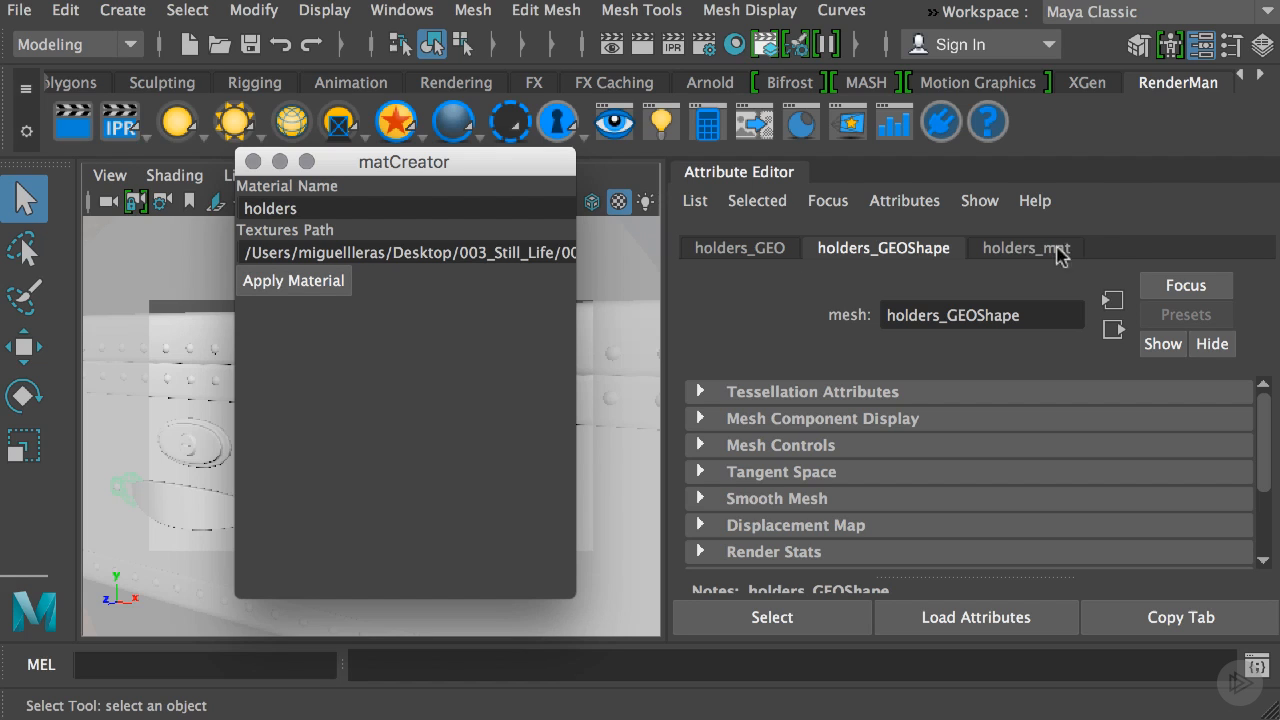
Show holders_mat, then its holders_color_file PxrTexture node and scroll through its attributes.
left_click(1024, 248)
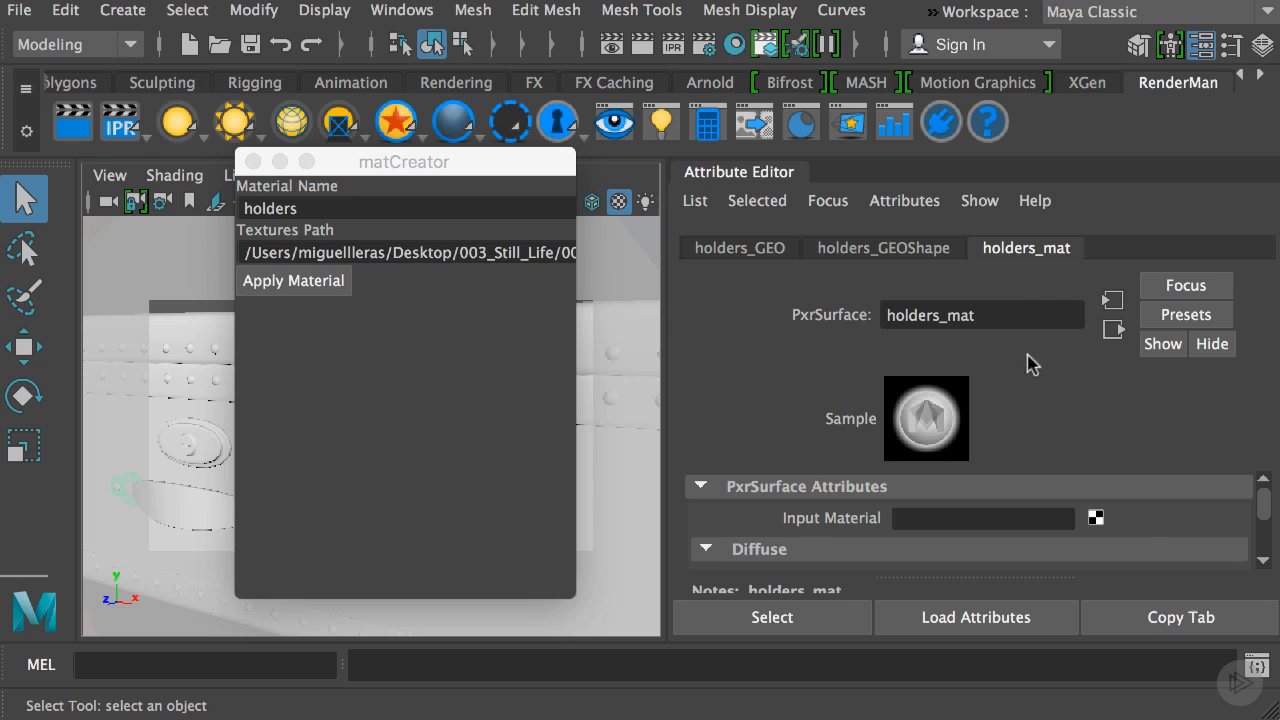
mouse_move(1180, 512)
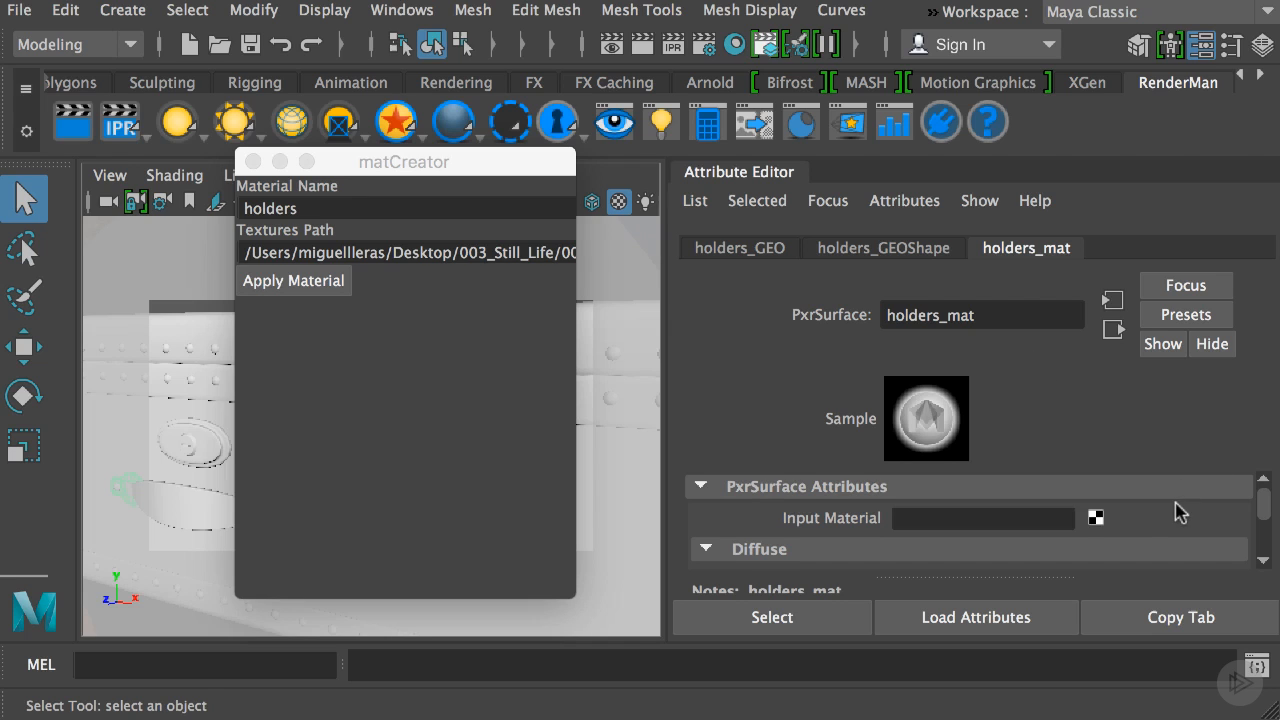
left_click(756, 248)
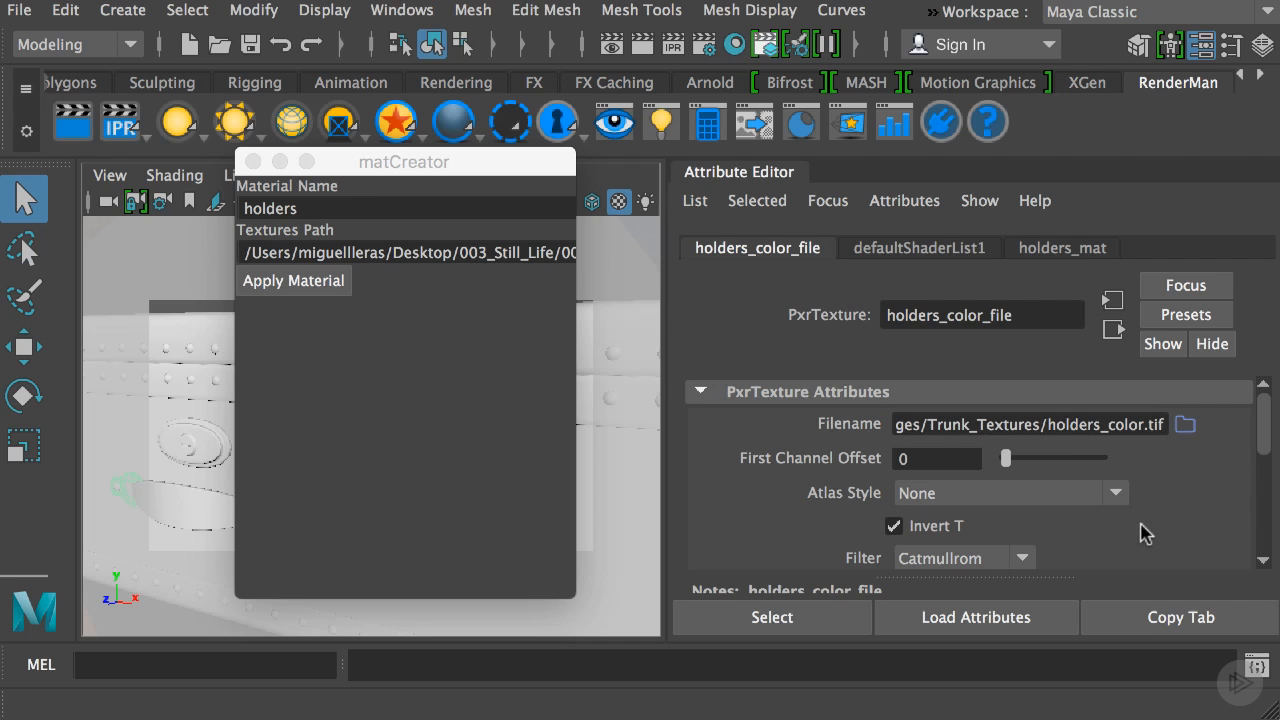
mouse_move(1080, 444)
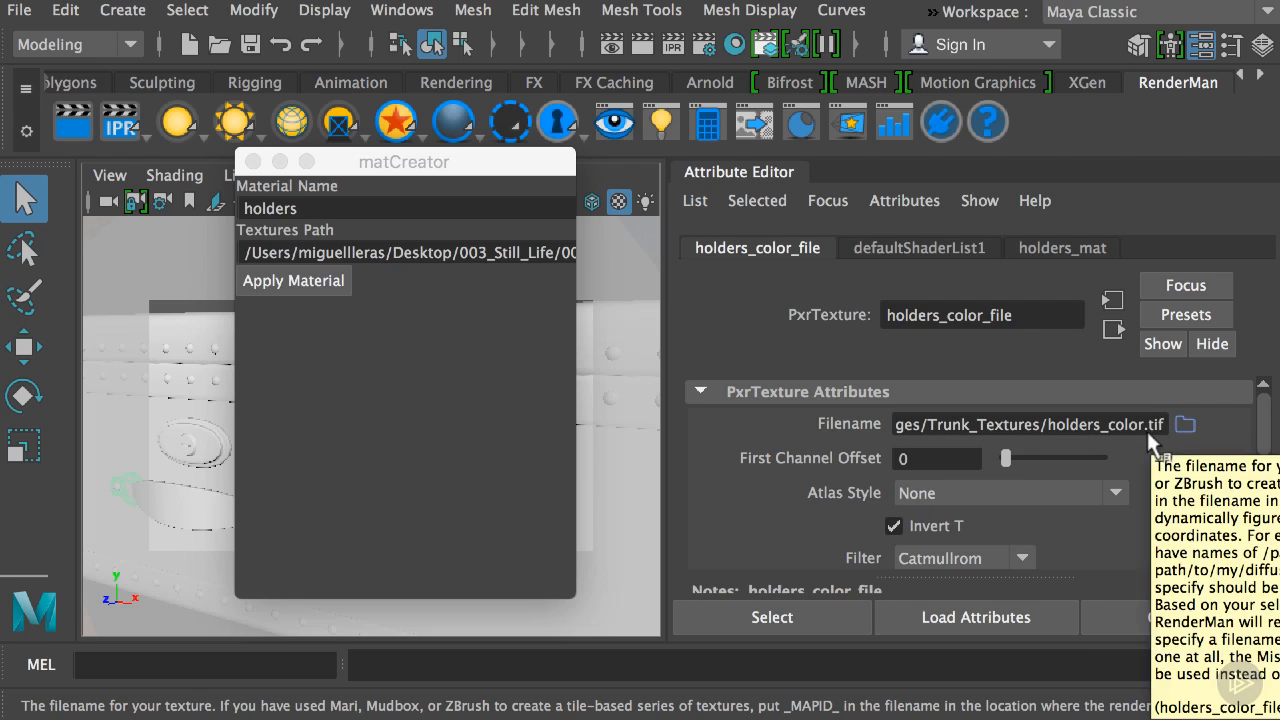
scroll("down", 3)
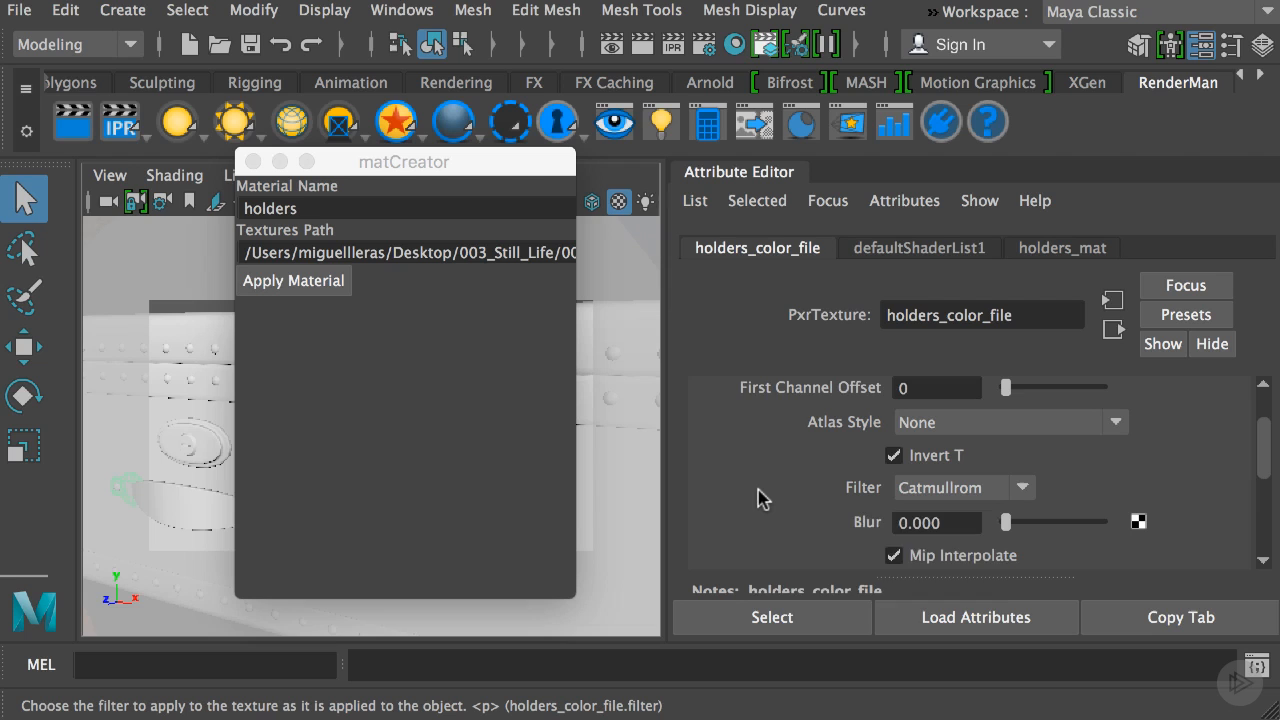
scroll("down", 3)
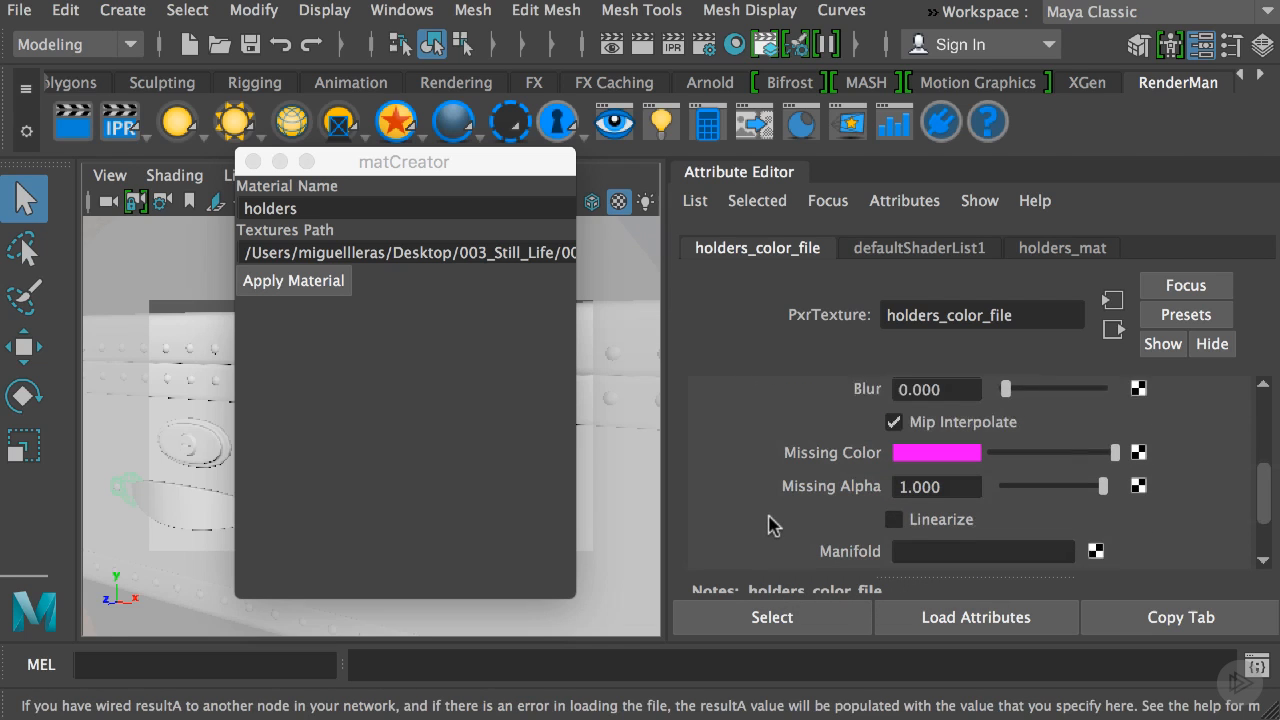
scroll("down", 3)
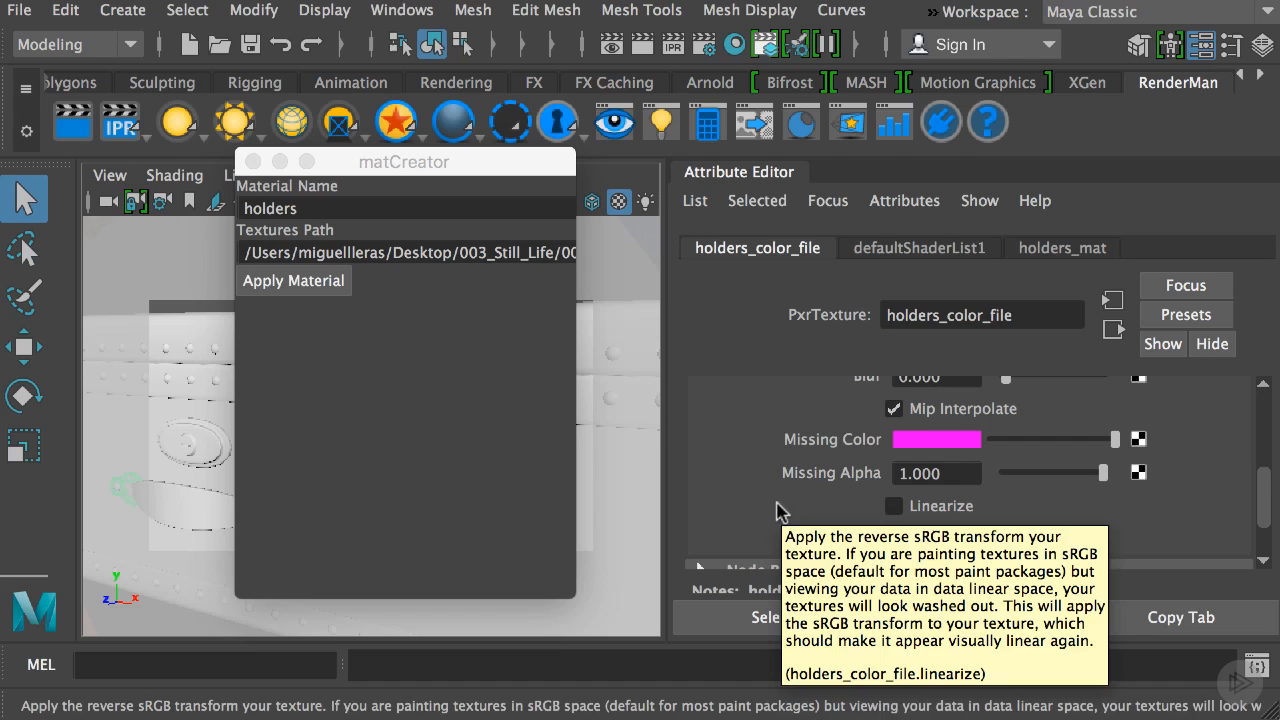
mouse_move(638, 428)
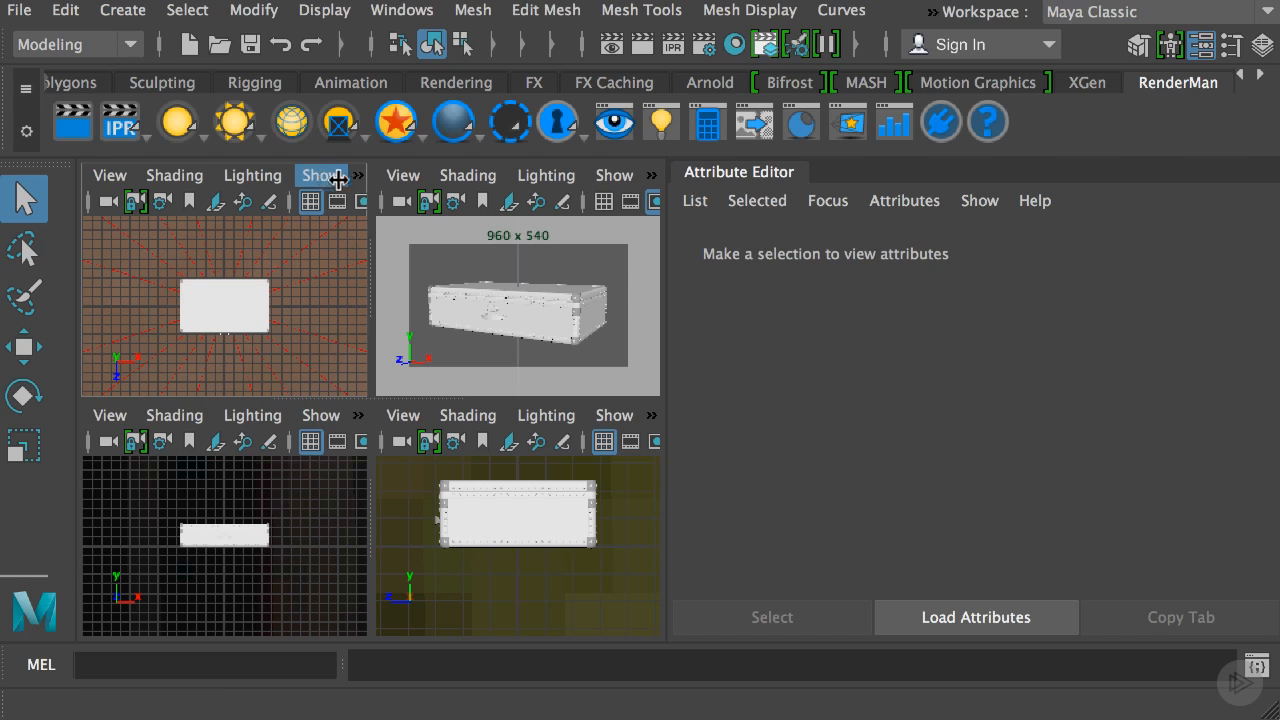
Switch the top-left panel to Render View and select the trunk's corner pieces.
left_click(404, 176)
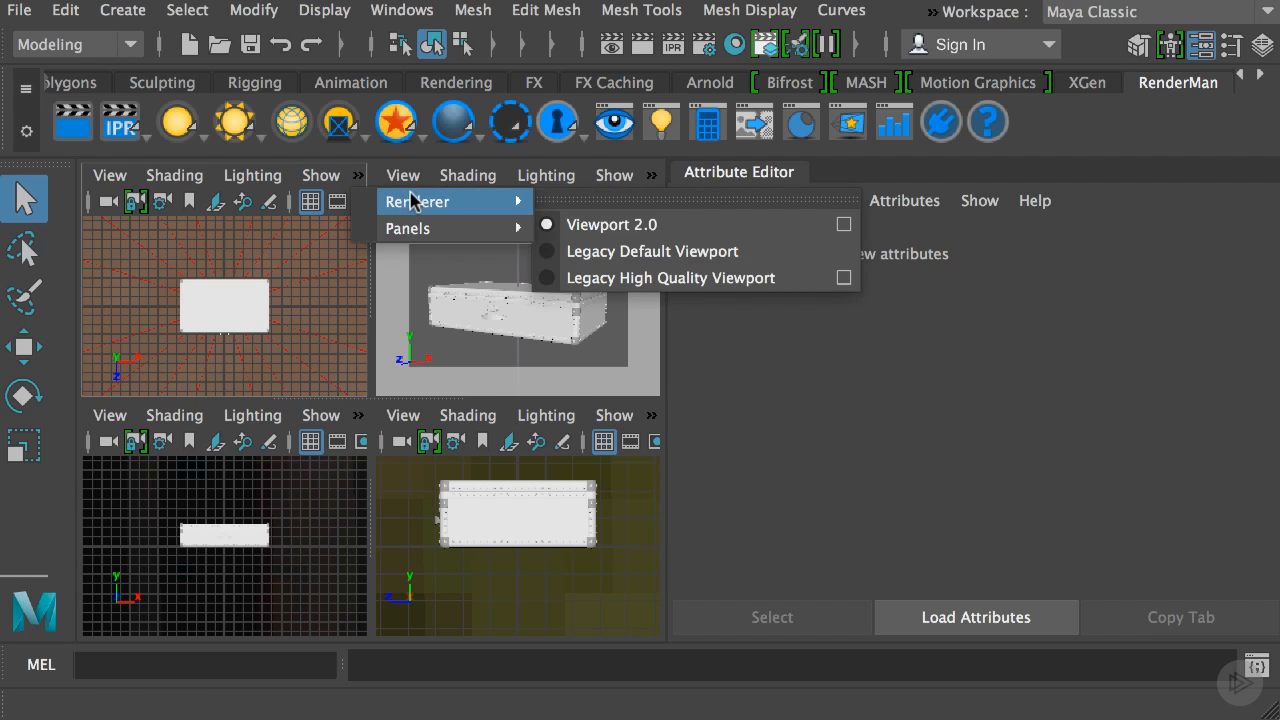
mouse_move(408, 228)
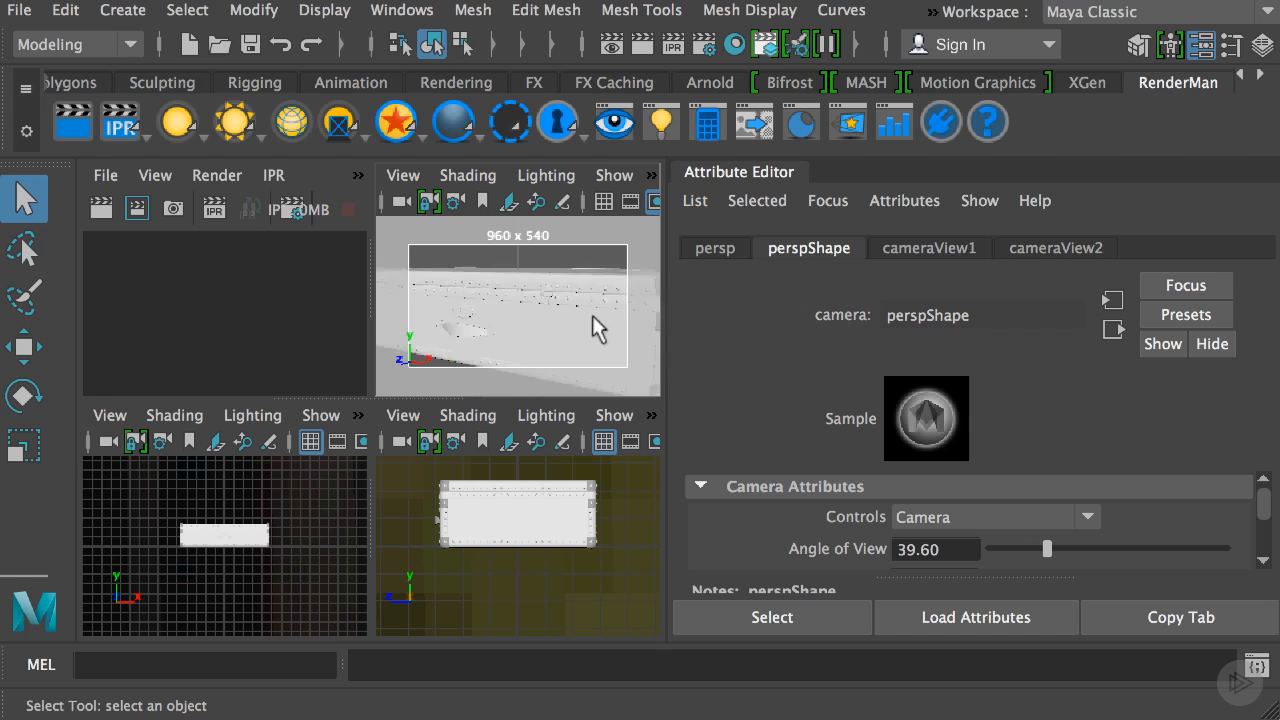
left_click_drag(596, 330, 524, 310)
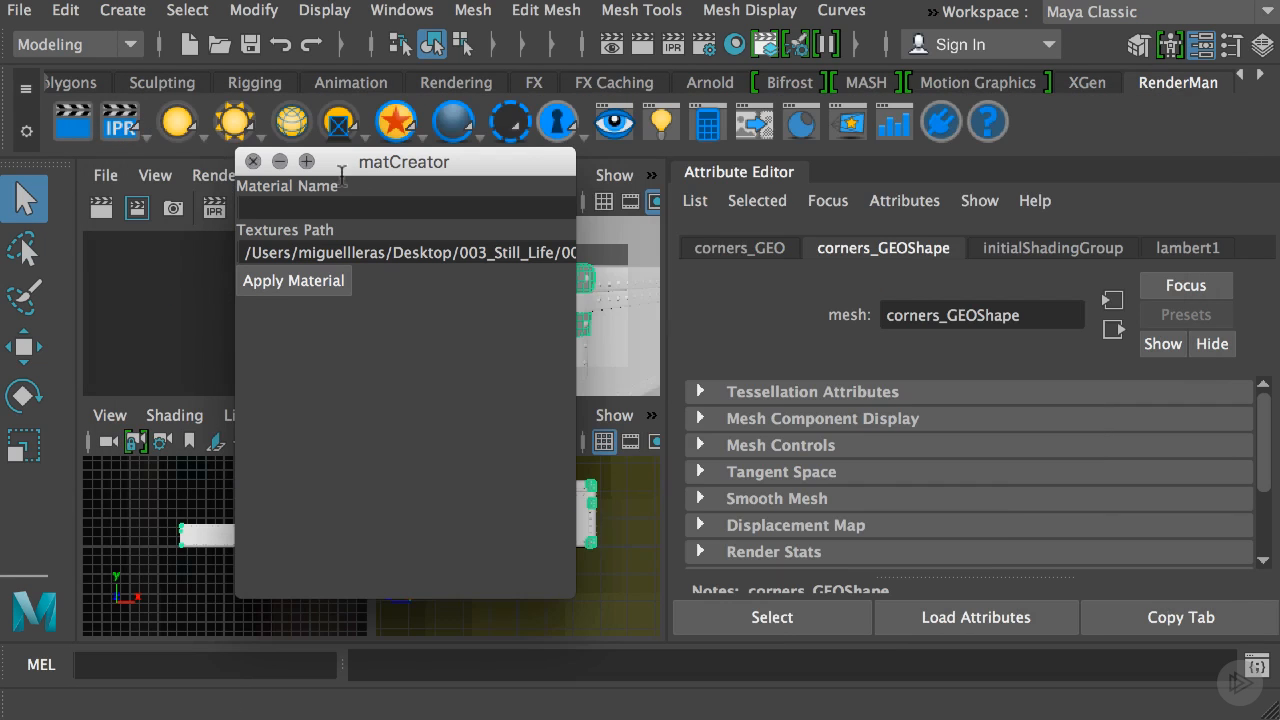
Name the material 'corners' in matCreator for corners_GEO and orbit around the trunk.
left_click_drag(404, 160, 882, 122)
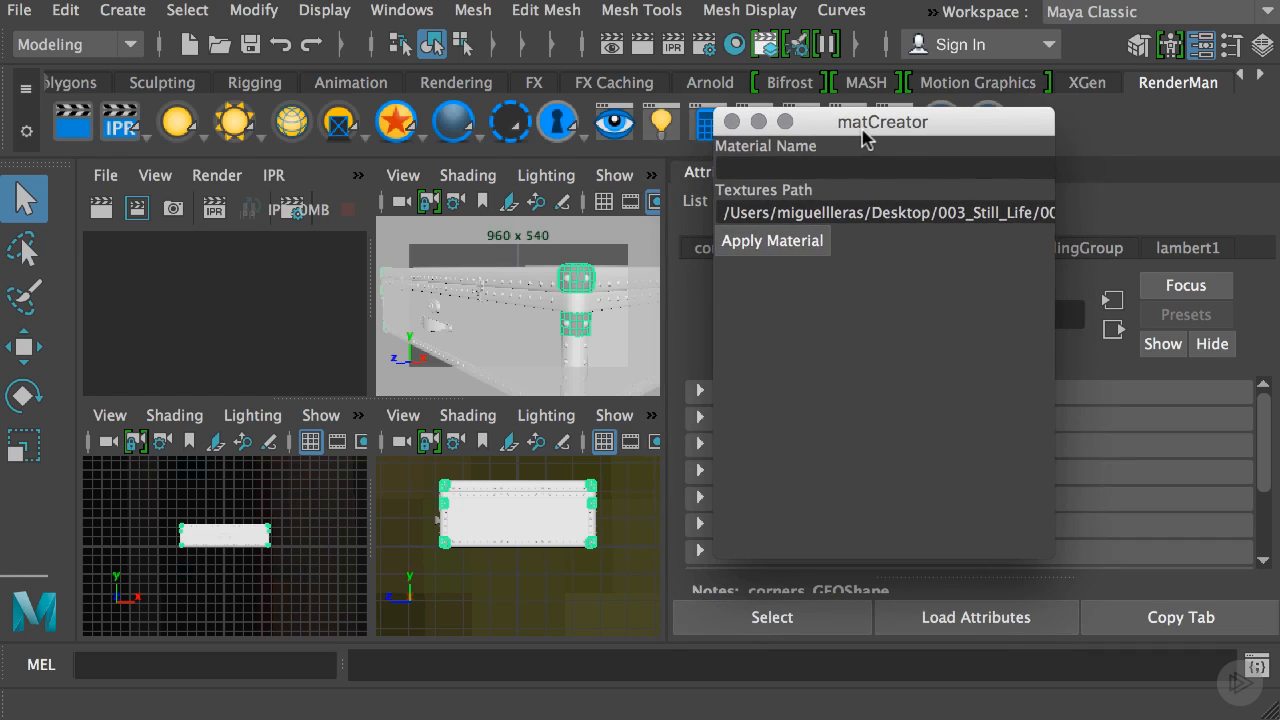
mouse_move(848, 160)
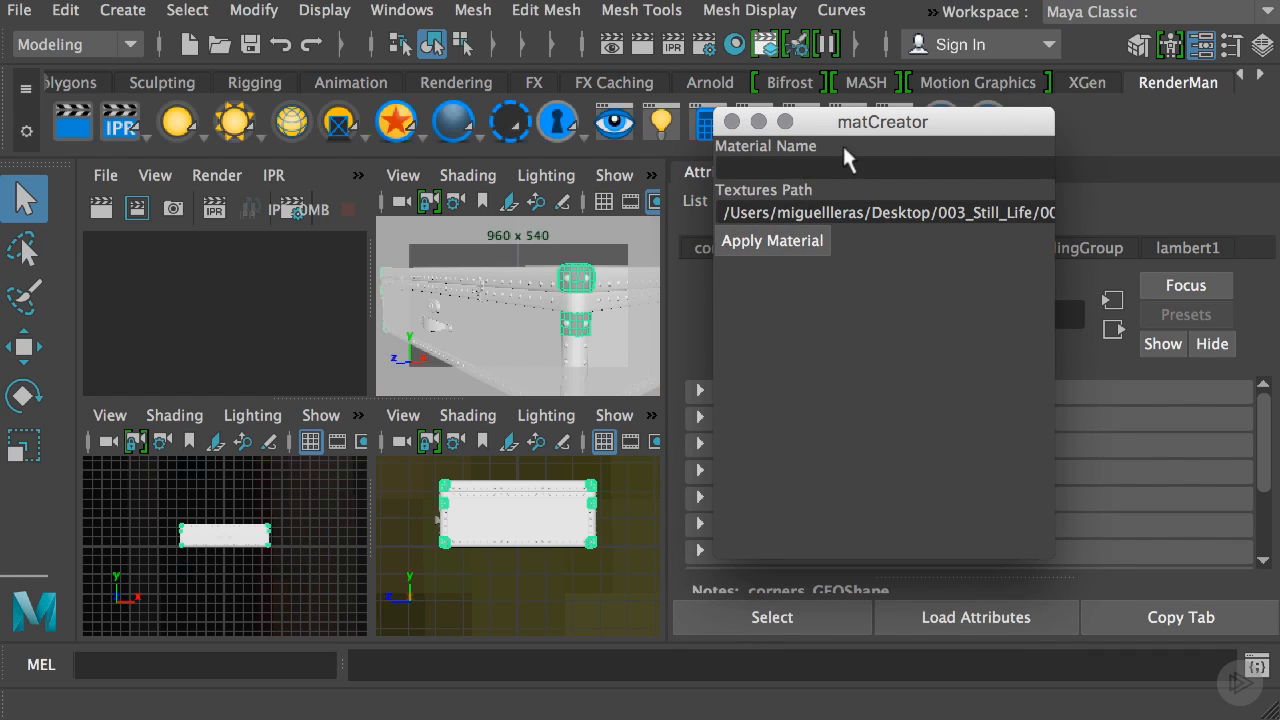
left_click_drag(884, 122, 442, 210)
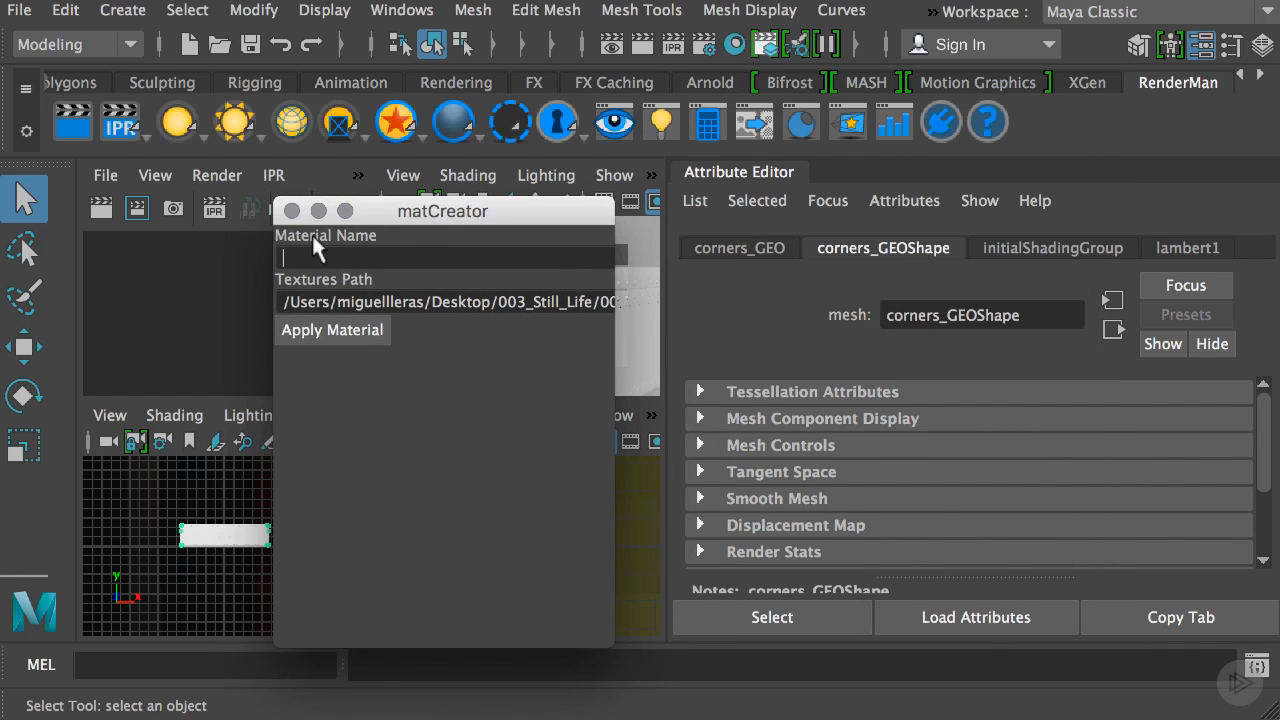
type("corner")
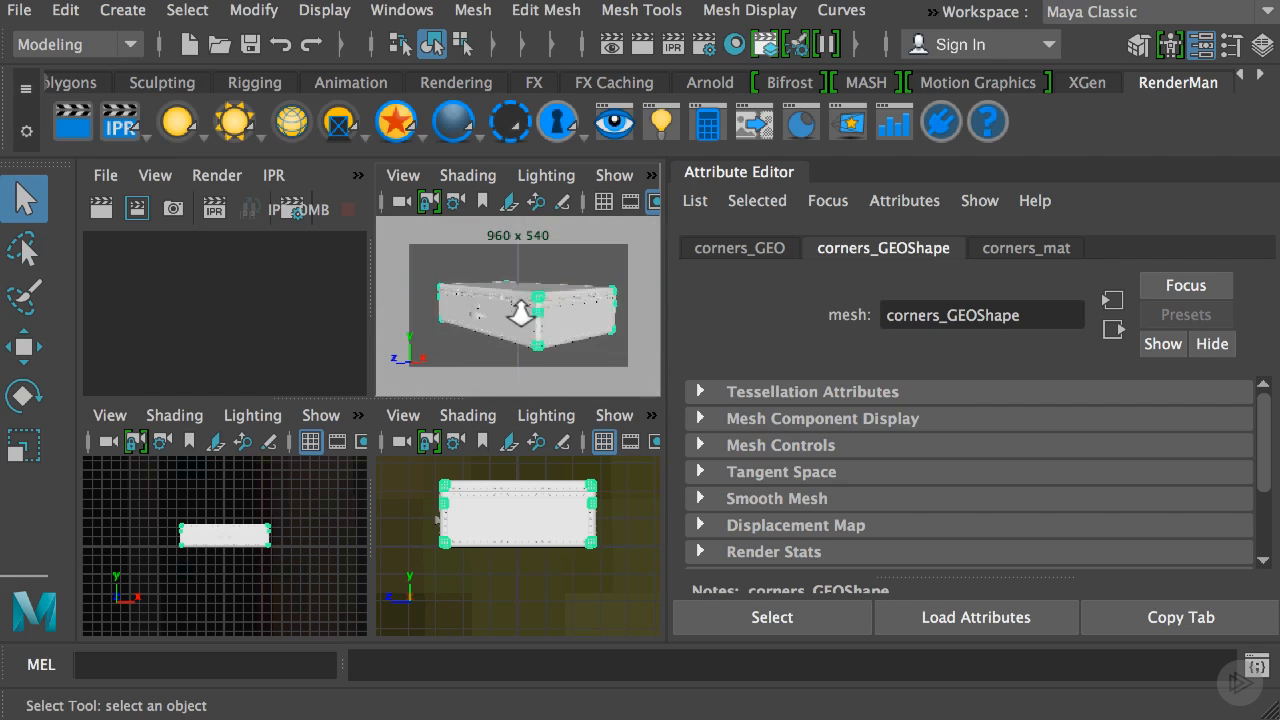
left_click_drag(520, 320, 576, 316)
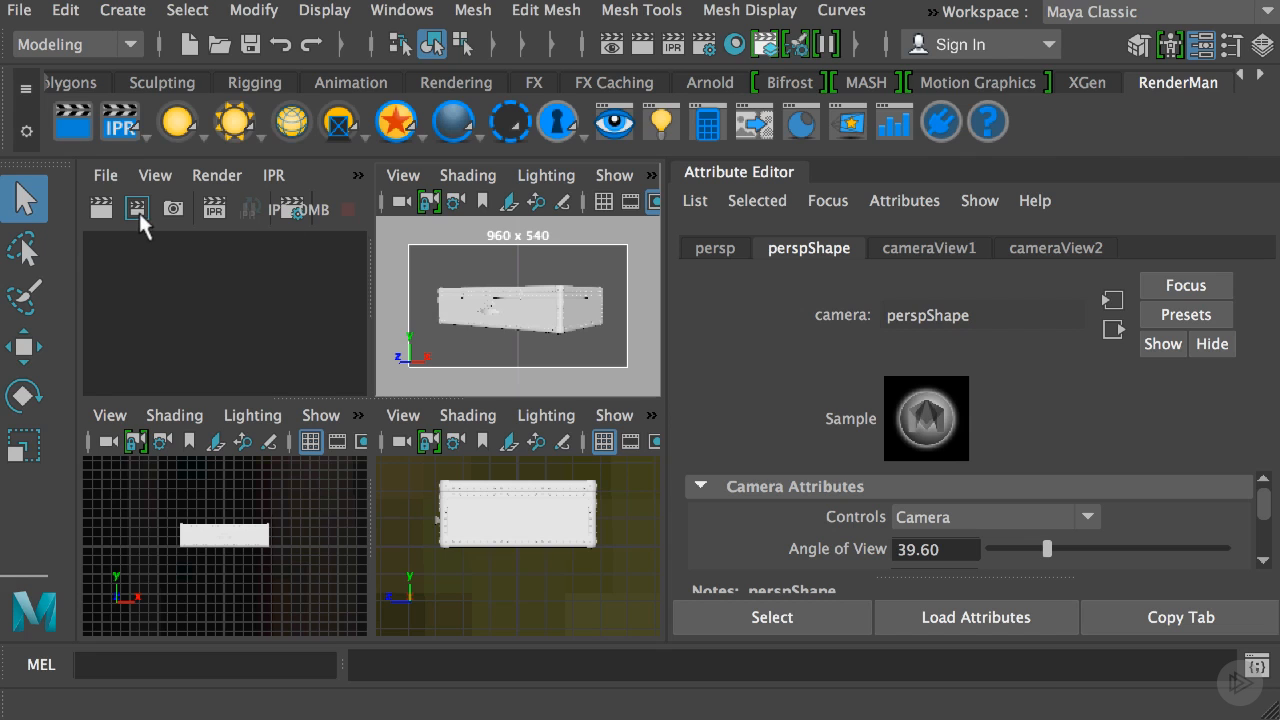
mouse_move(120, 122)
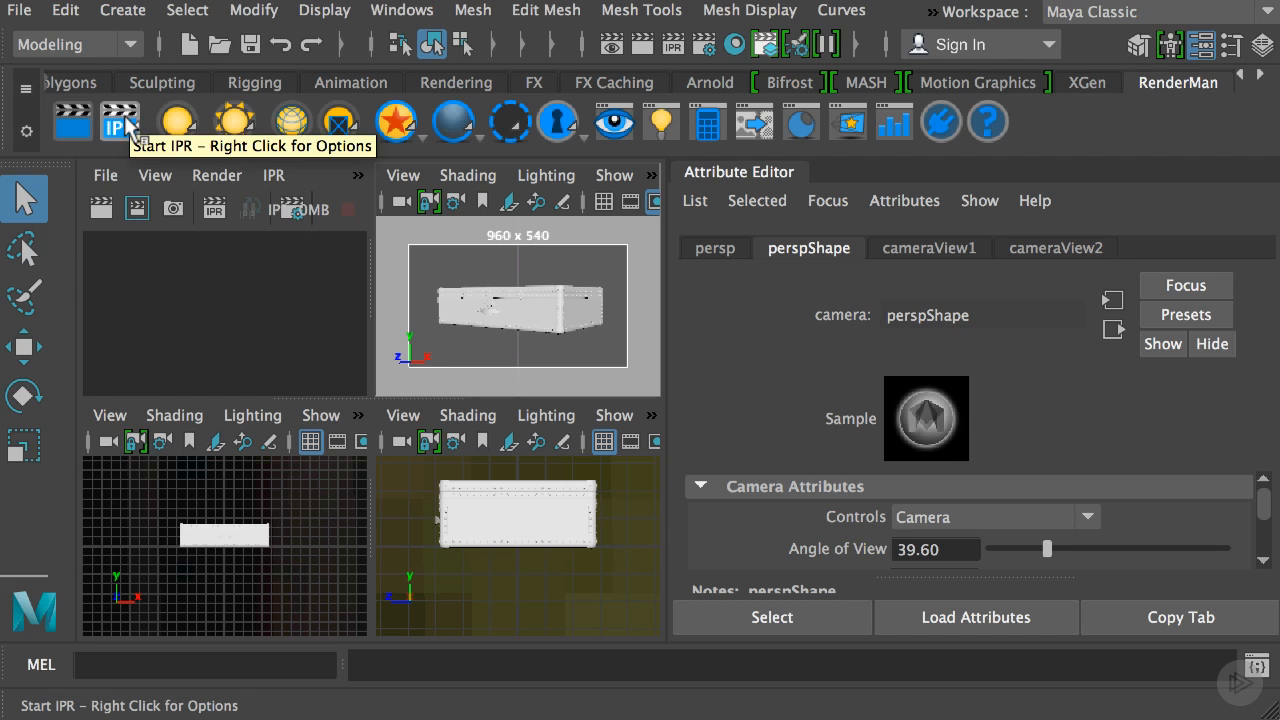
Start the RenderMan IPR render of the textured trunk from the shelf.
left_click(120, 120)
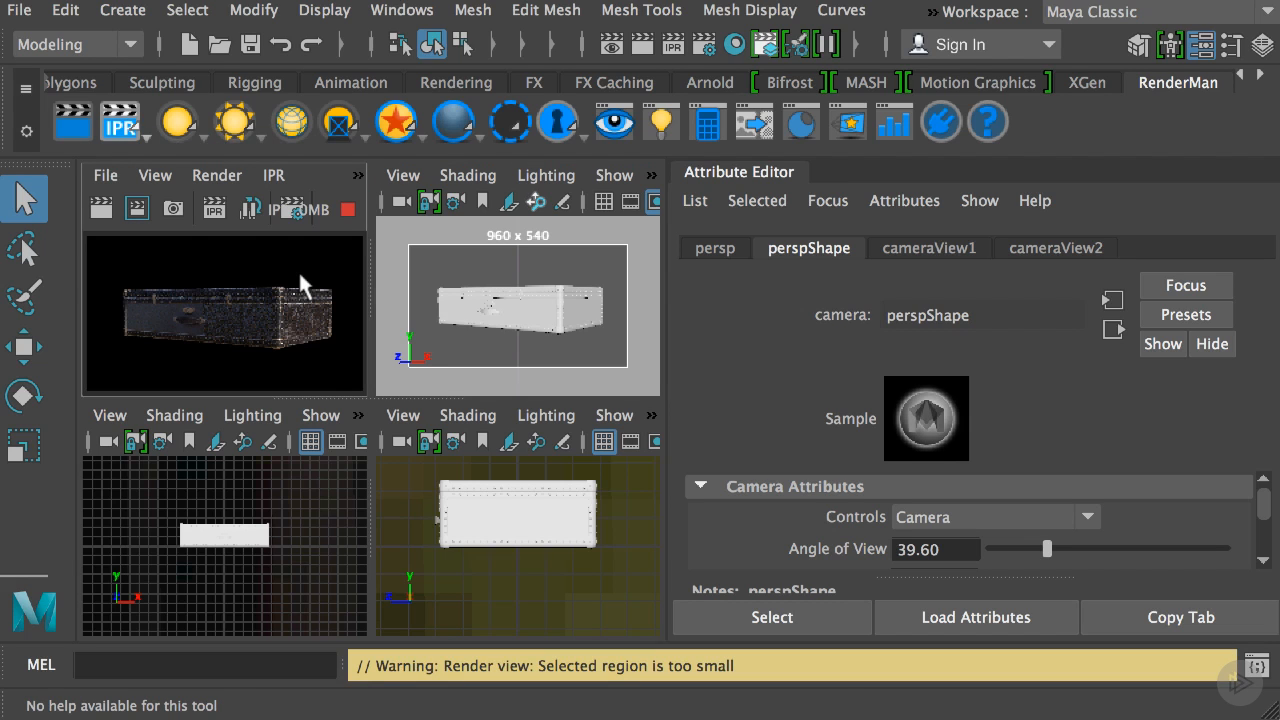